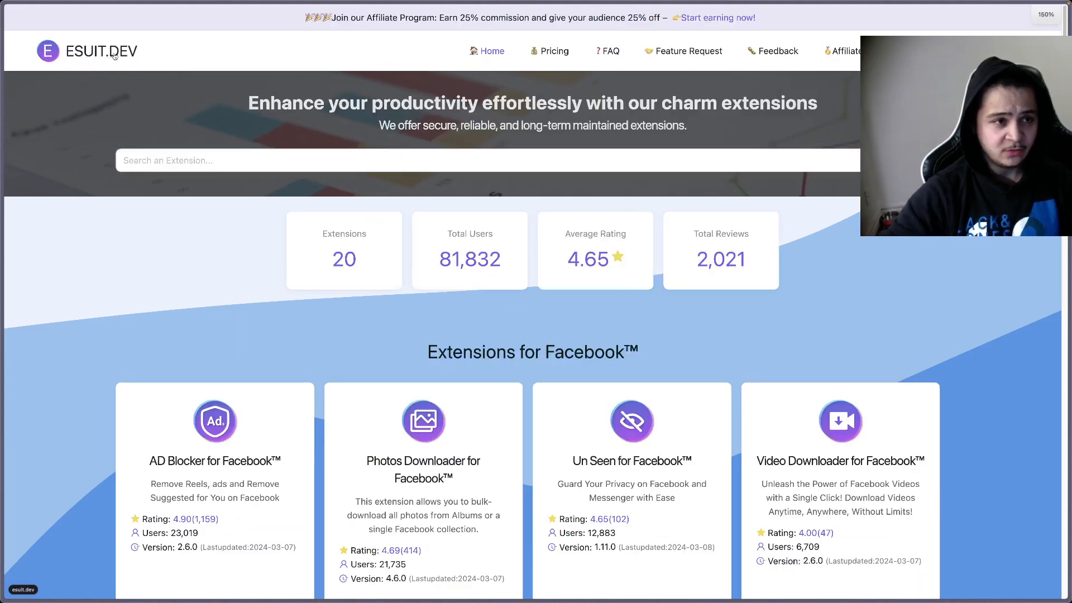
Step: Scroll the ESUIT.DEV homepage past the Facebook extension cards to Export User Likes for Facebook™
scroll(down, 3)
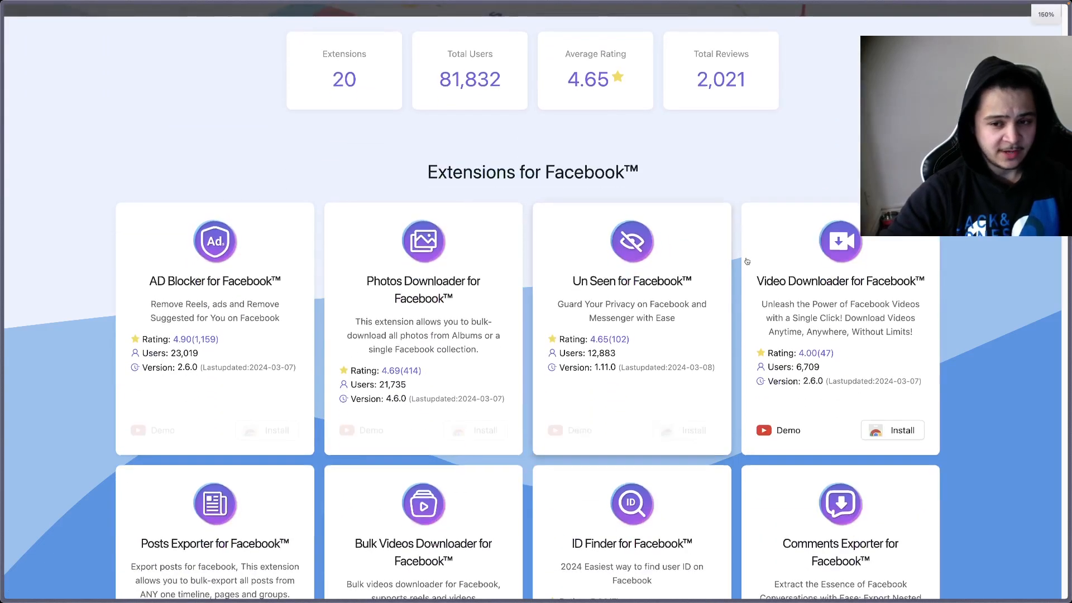
scroll(down, 3)
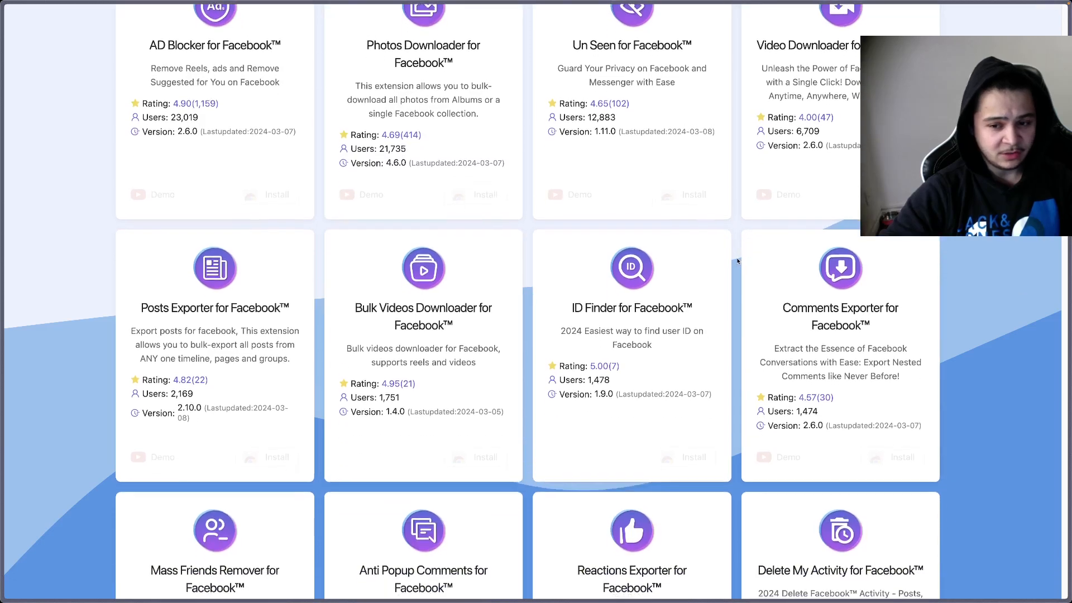
scroll(down, 3)
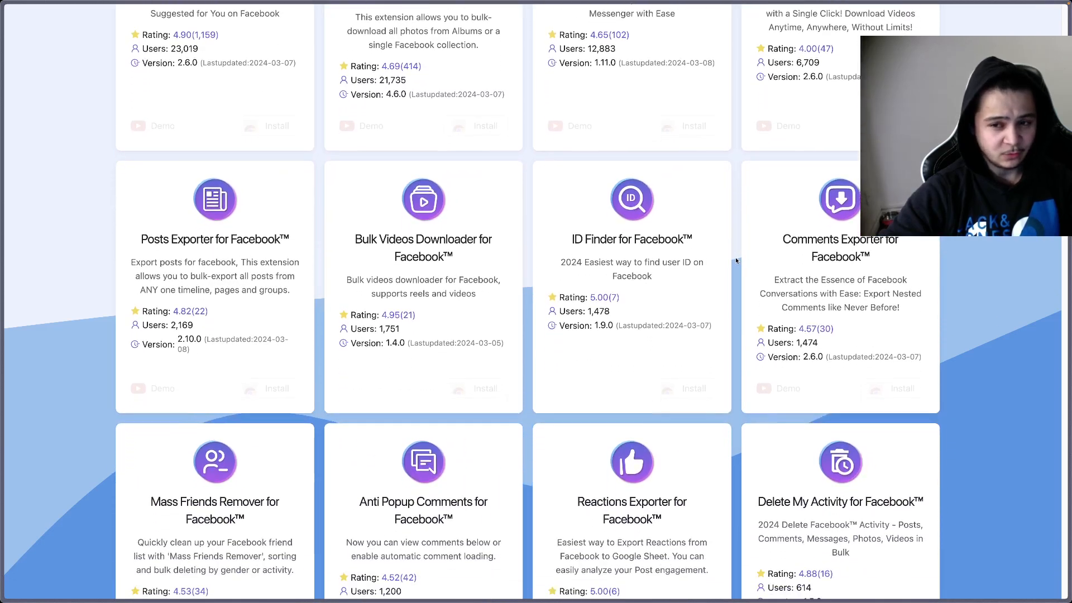
mouse_move(850, 256)
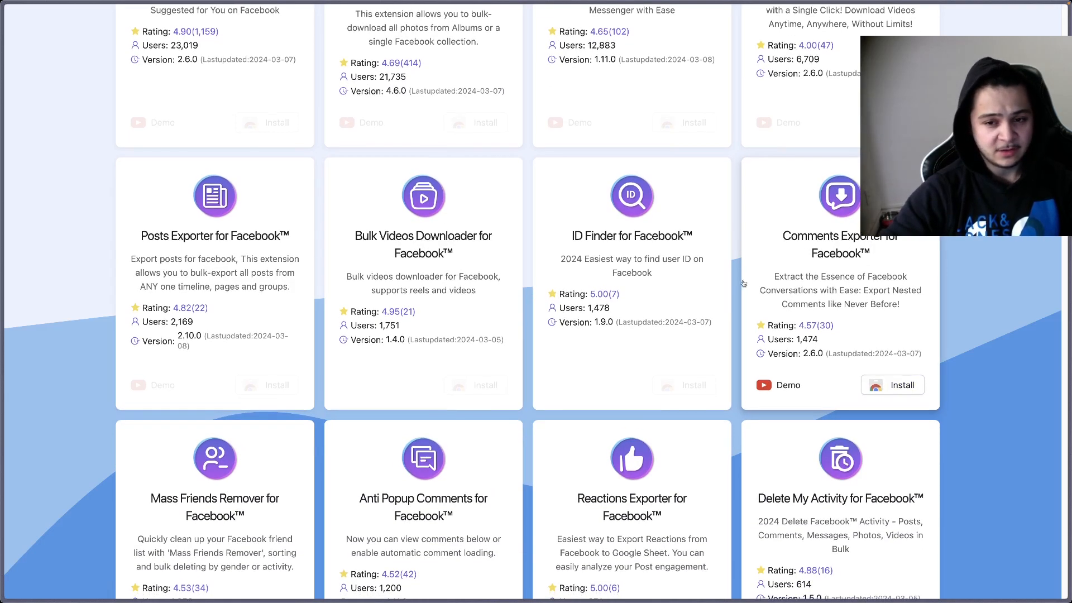
scroll(down, 3)
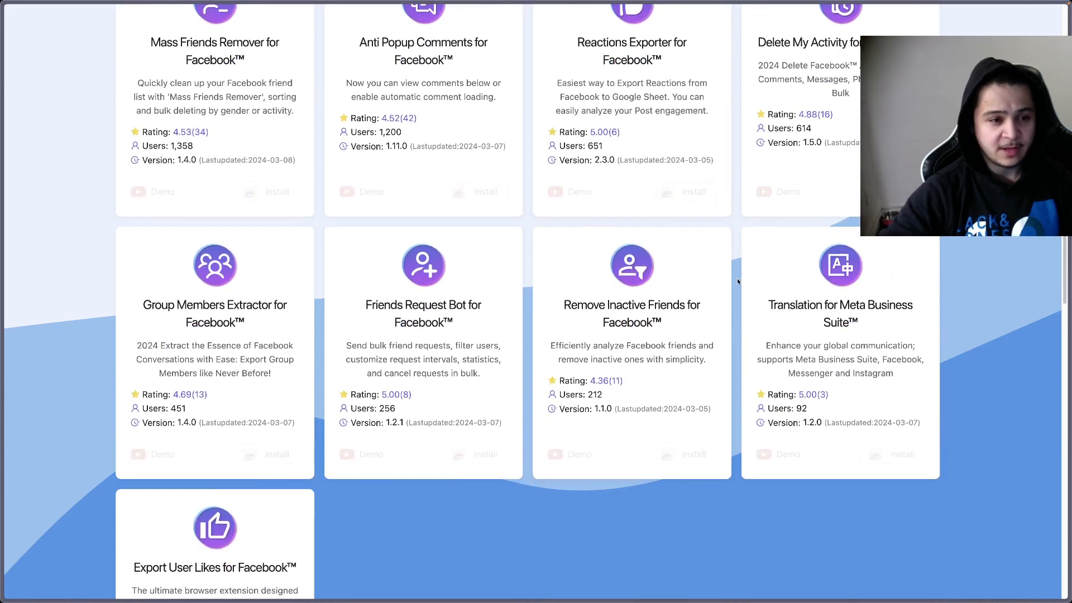
scroll(down, 3)
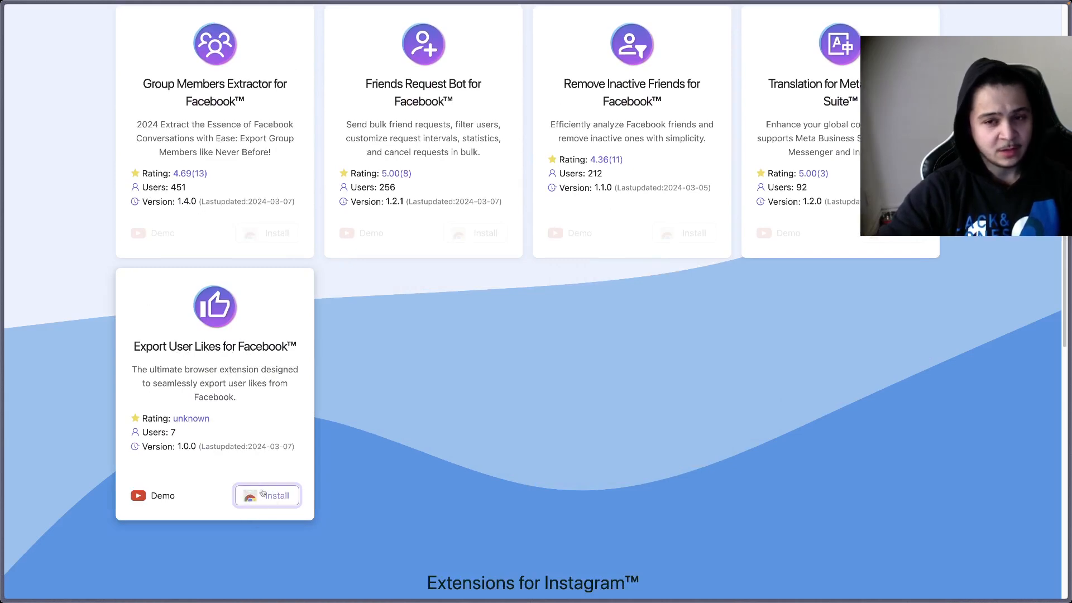
mouse_move(241, 441)
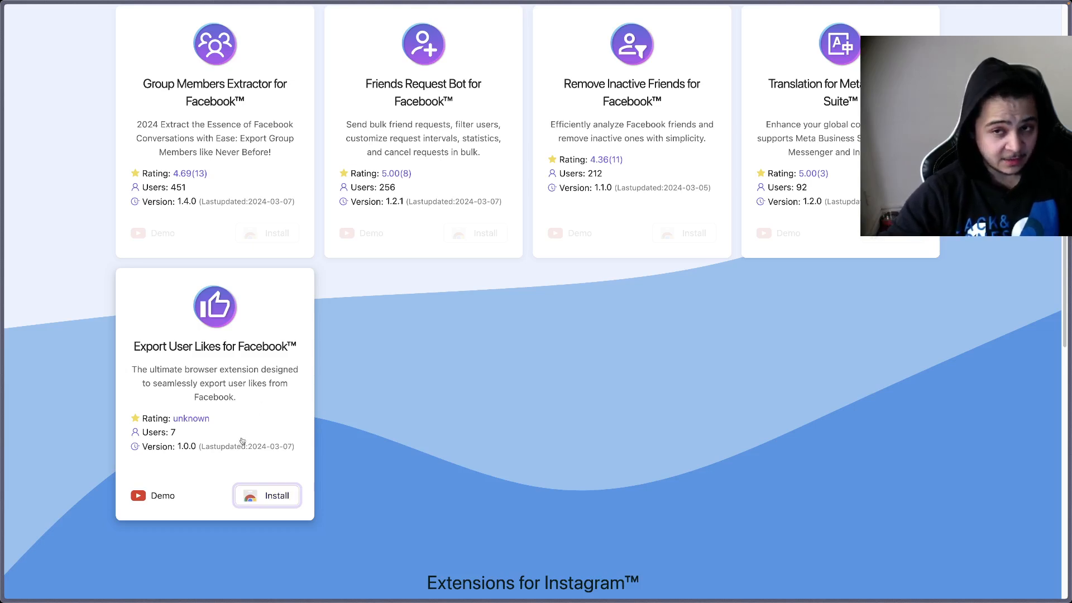
mouse_move(252, 418)
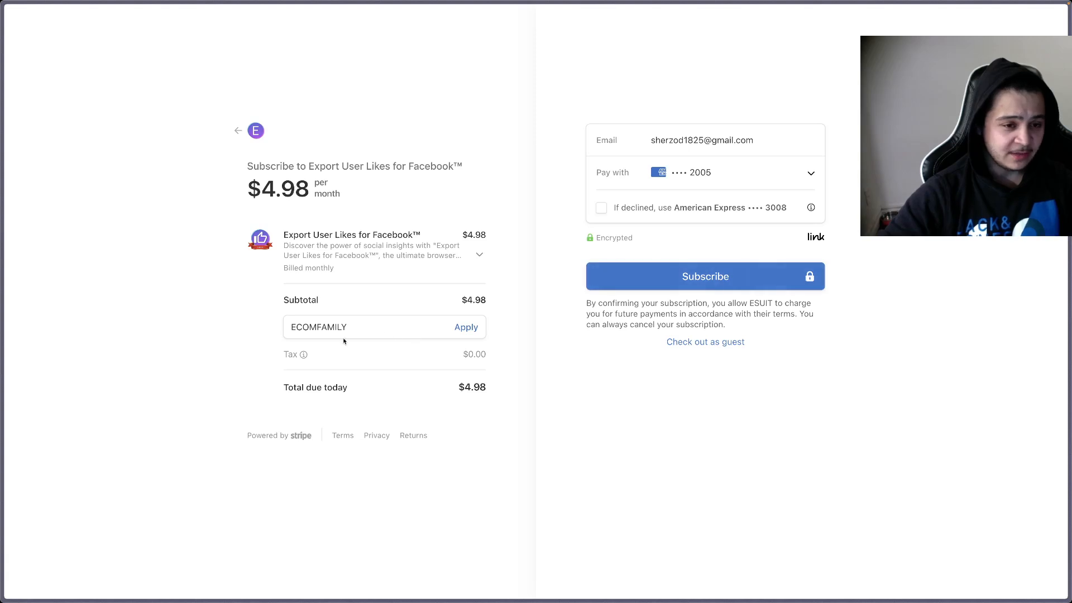
mouse_move(264, 342)
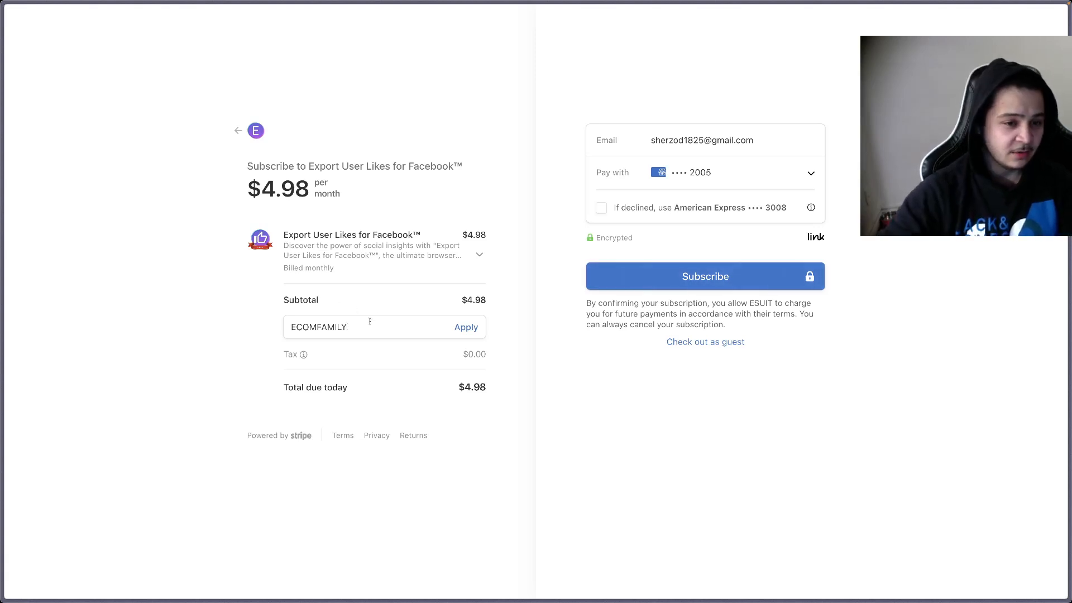
Step: Replace the promotion code with ECOMFAMILY on the $4.98/month subscription checkout
click(370, 327)
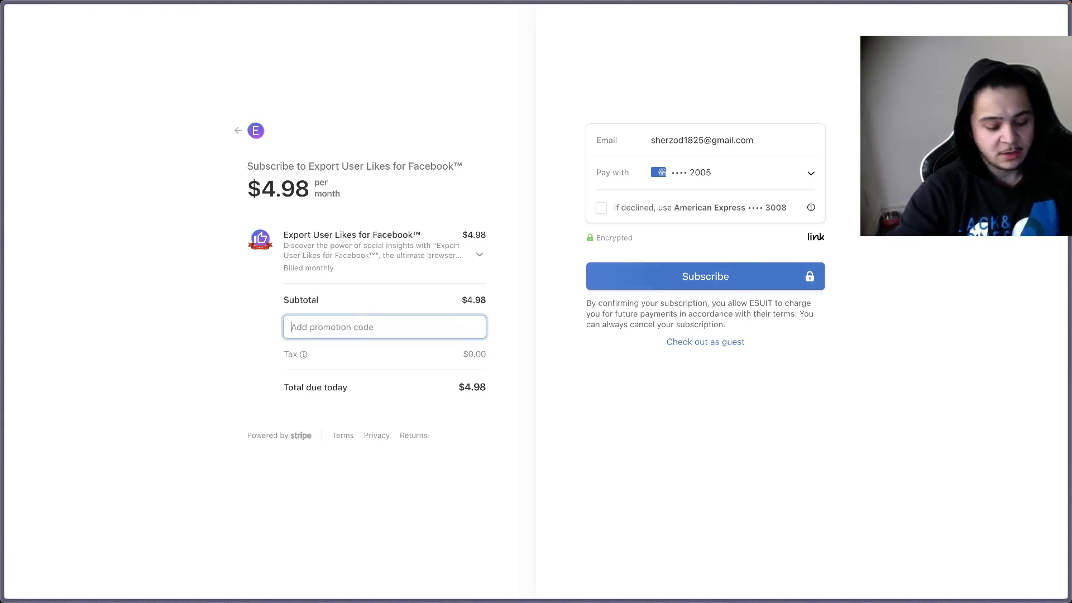
text(ECOMFAMILY)
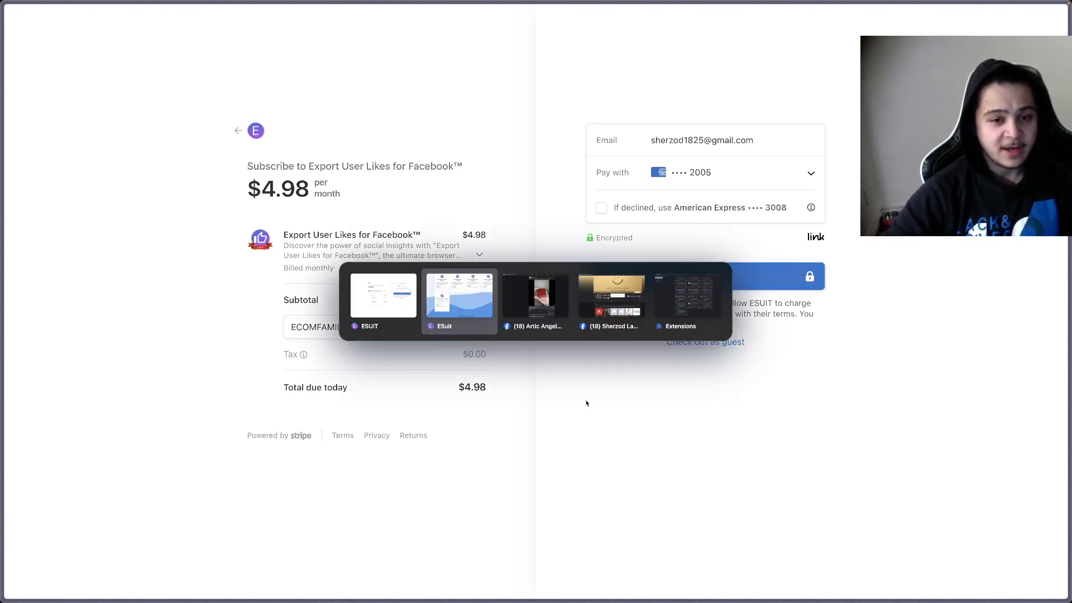
Step: Switch to the Artic Angel Facebook post and set Comments Exporter to sort by All comments
click(537, 295)
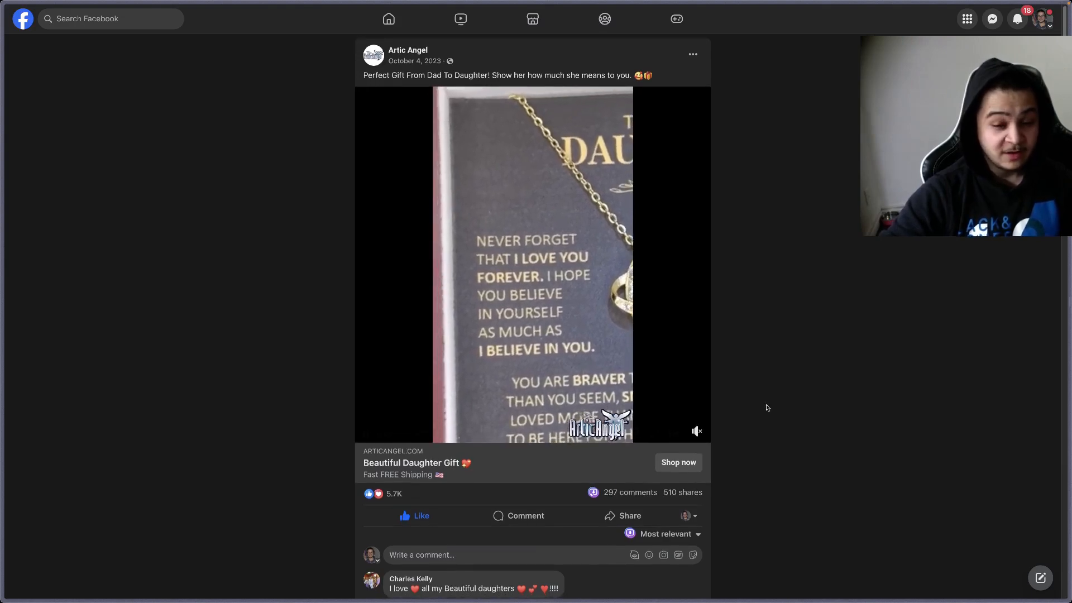
scroll(down, 3)
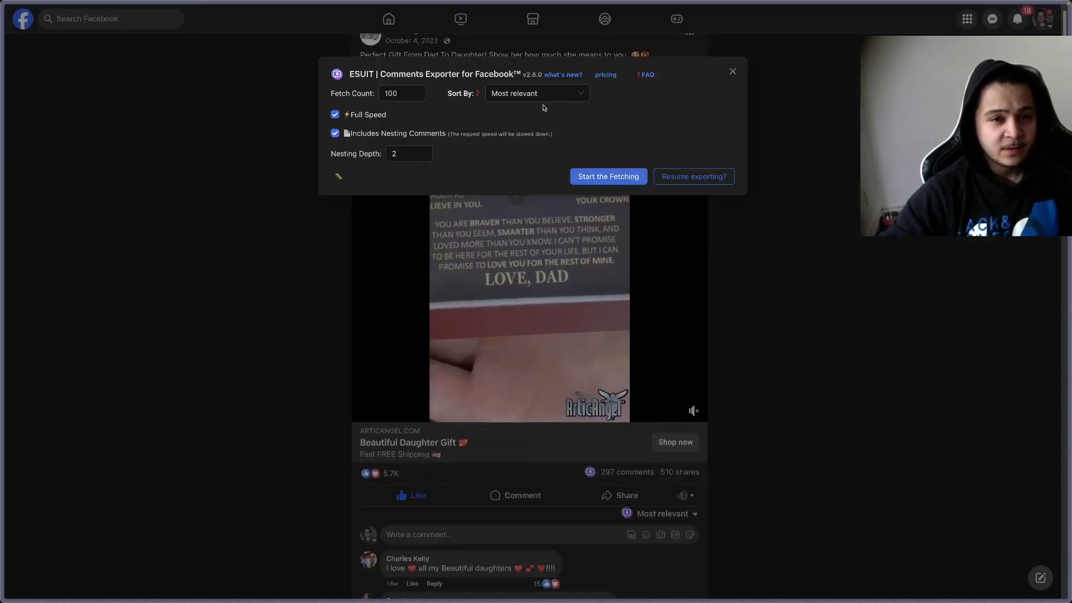
click(401, 94)
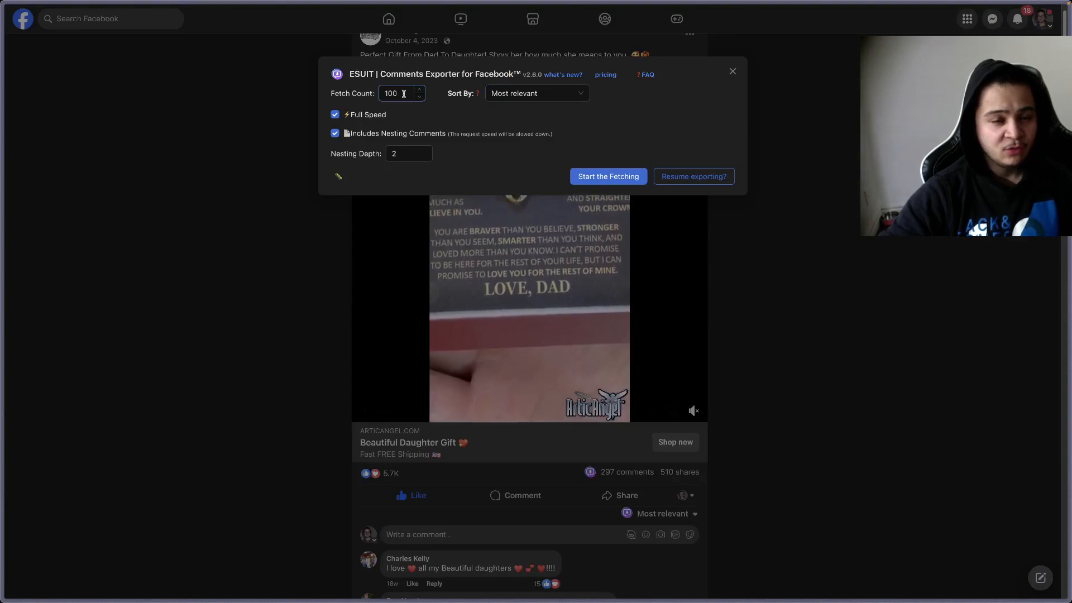
click(537, 94)
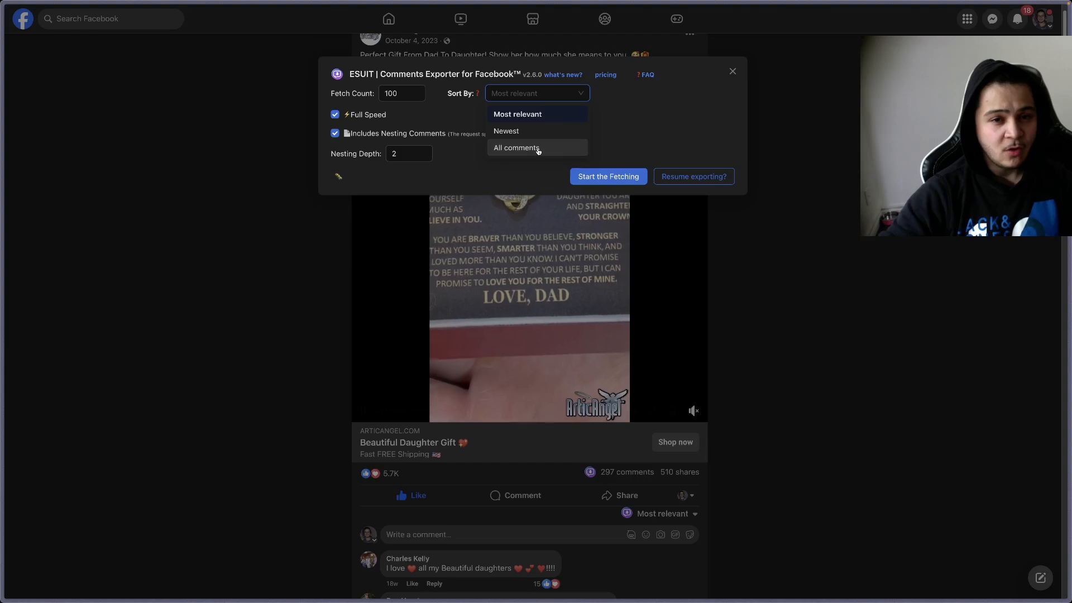
click(516, 148)
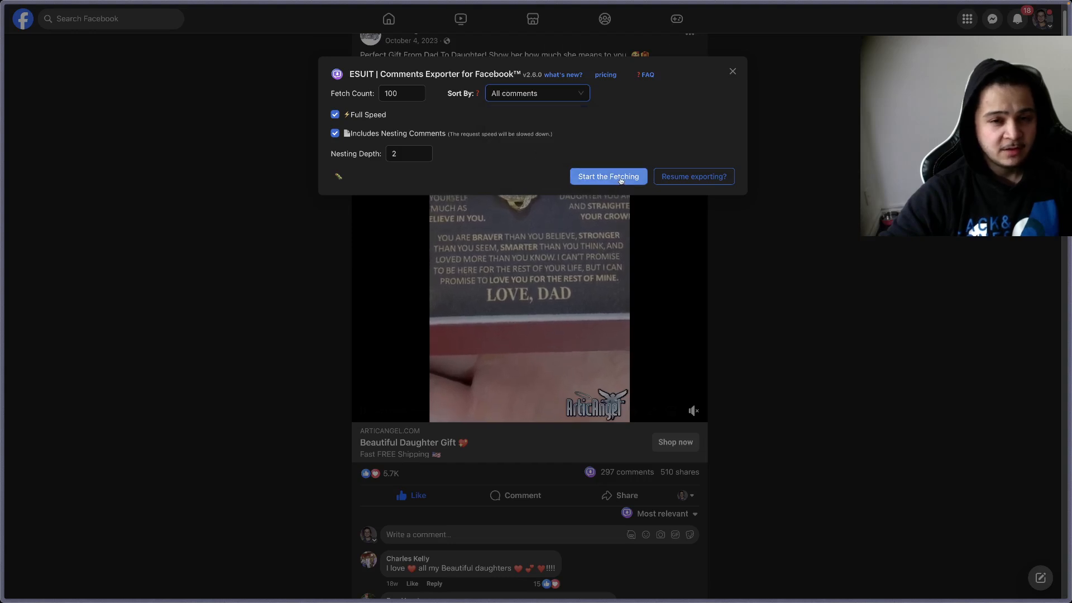
Step: Fetch the post's 100 comments and copy only the unique commenter IDs
click(608, 176)
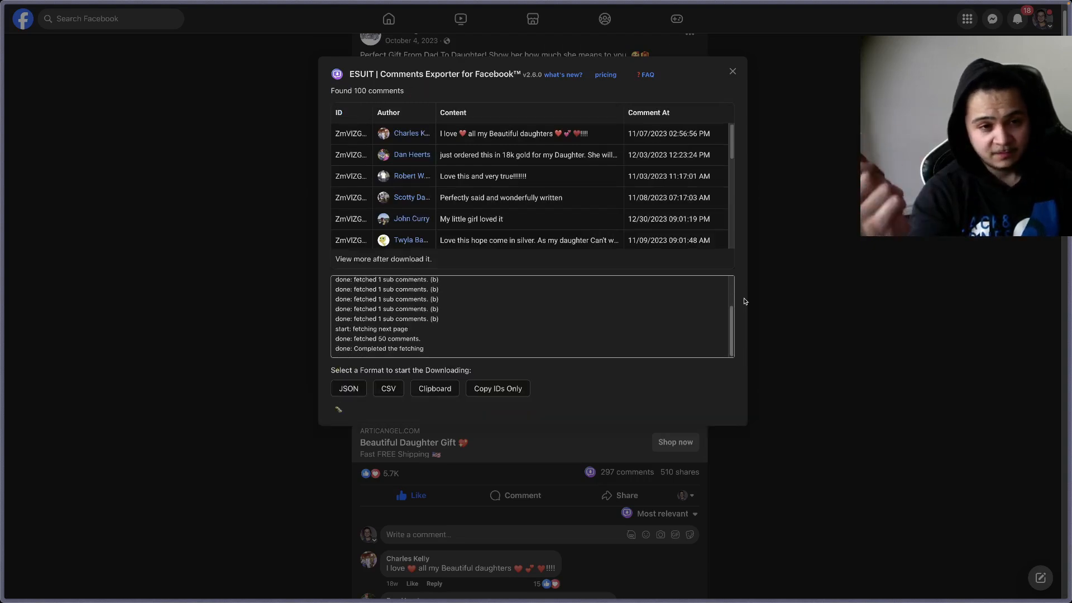
mouse_move(498, 389)
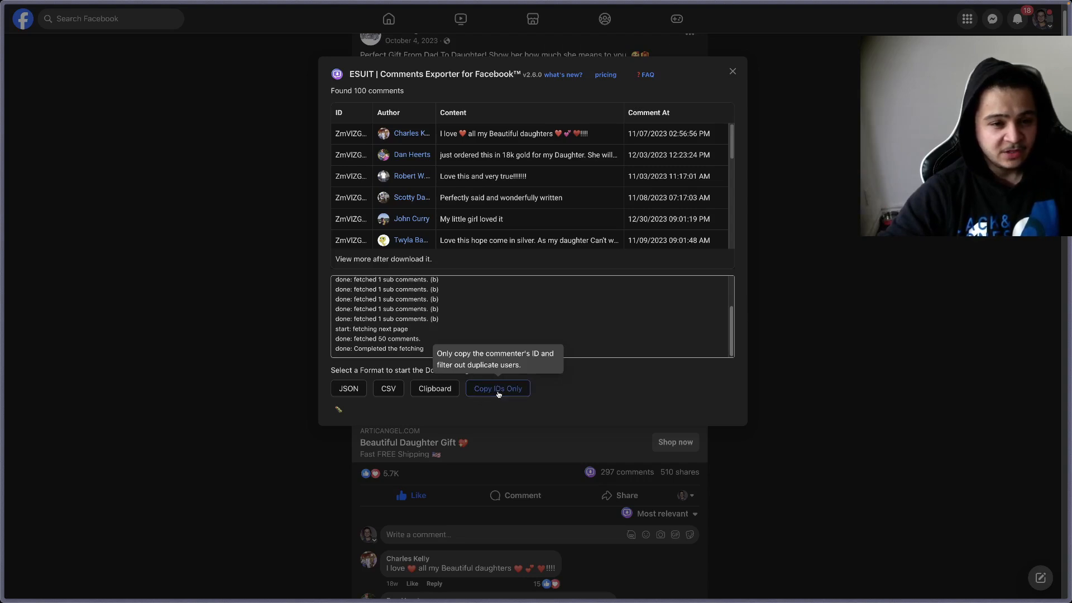
click(498, 389)
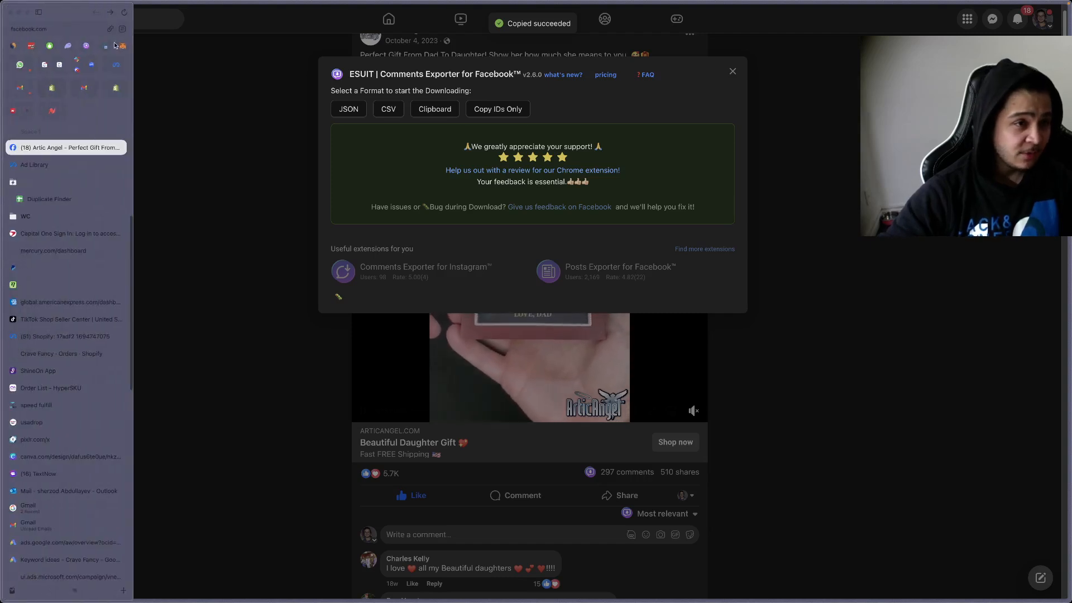
Step: Launch the Export User Likes app and delete its old export task with confirmation
click(121, 28)
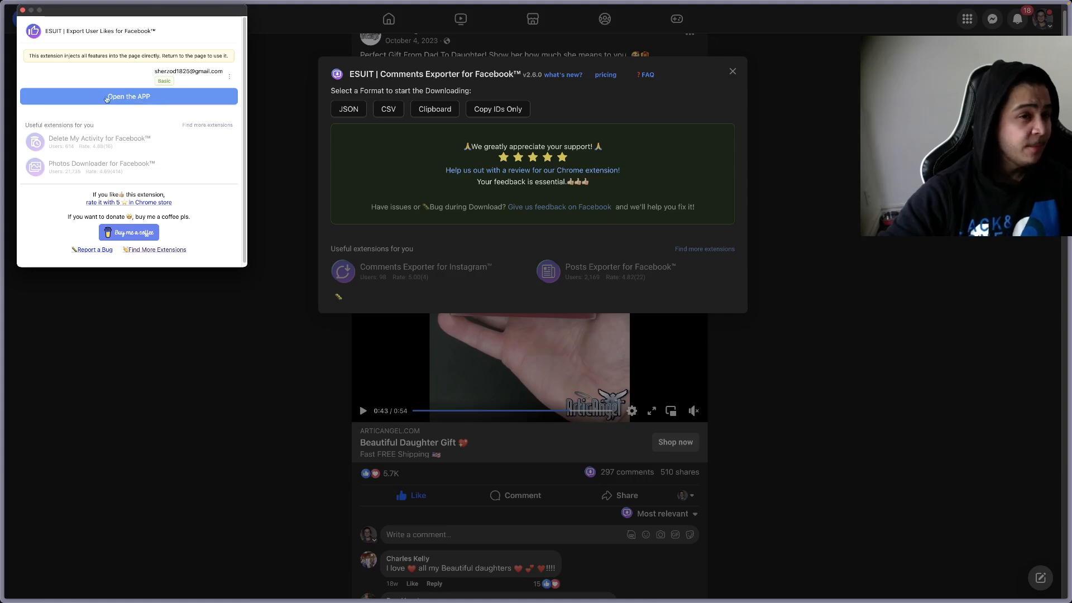
click(128, 96)
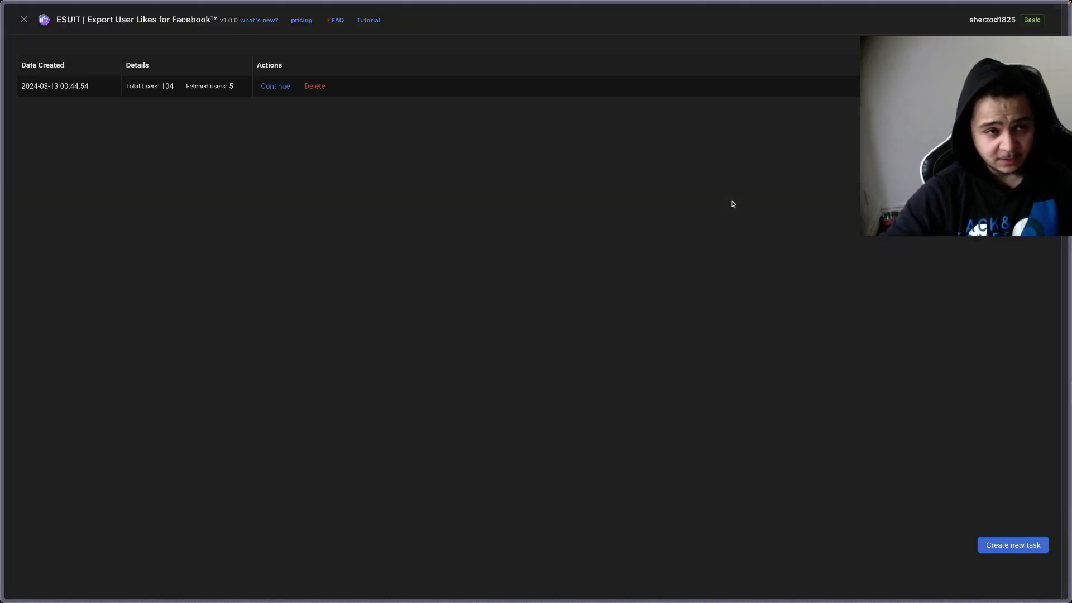
click(315, 86)
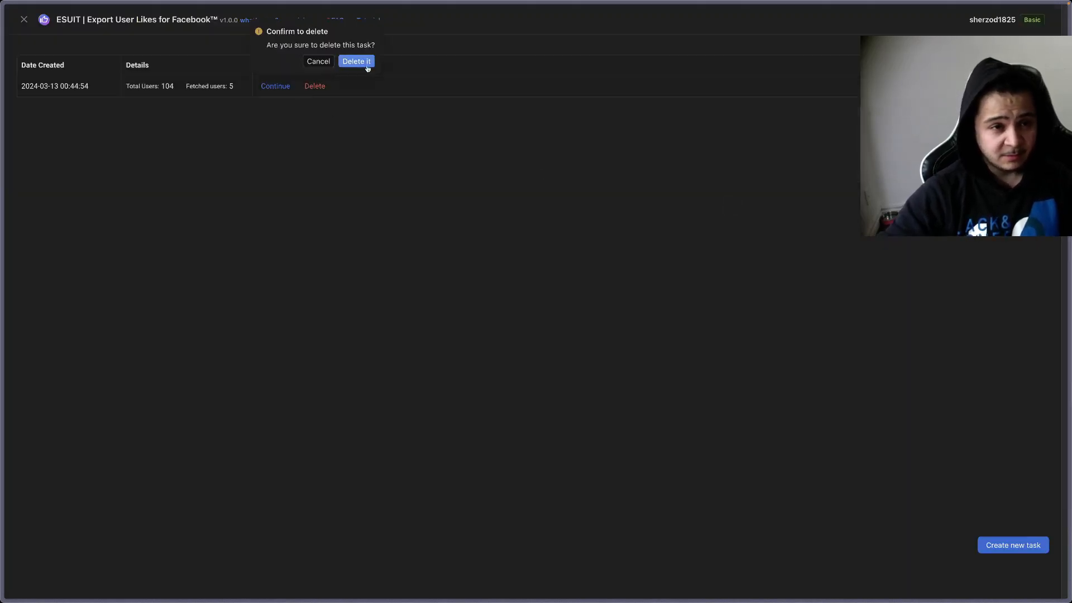
click(357, 61)
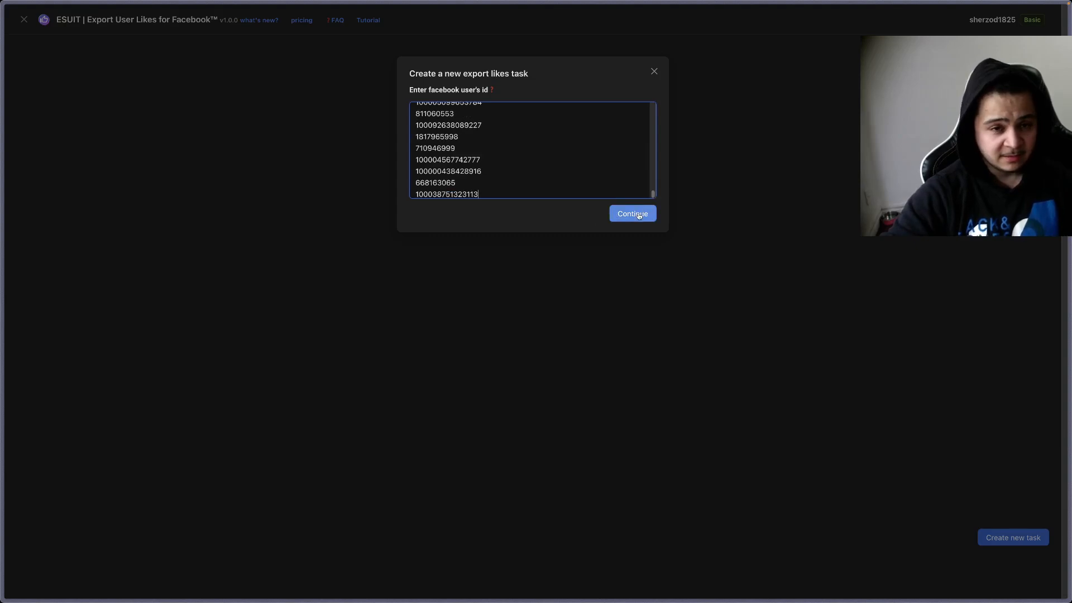
Step: Submit the pasted commenter IDs as a new task and start fetching their liked pages
click(632, 213)
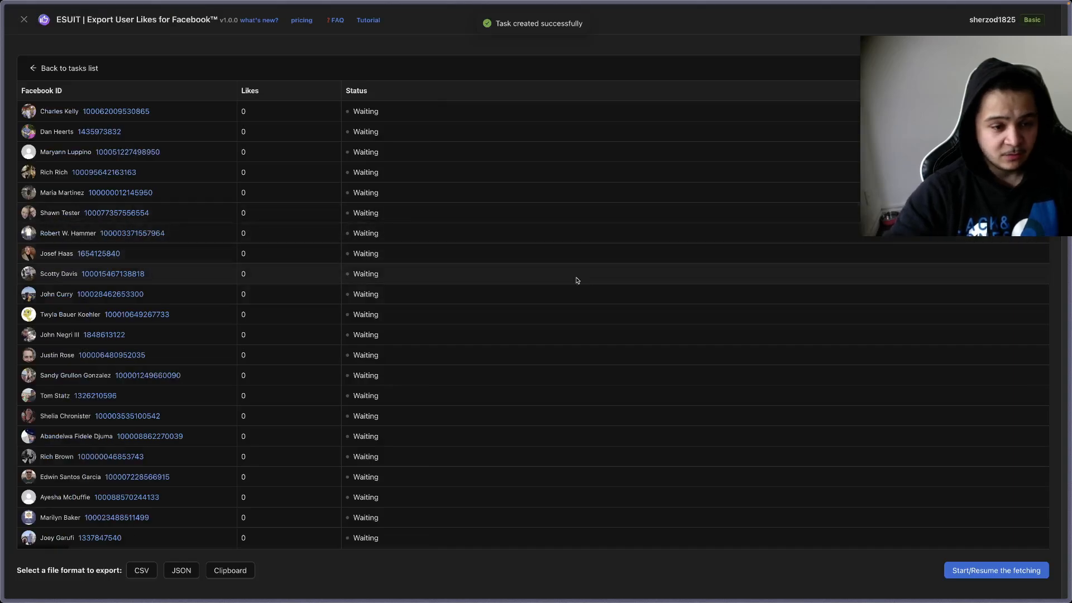
click(997, 570)
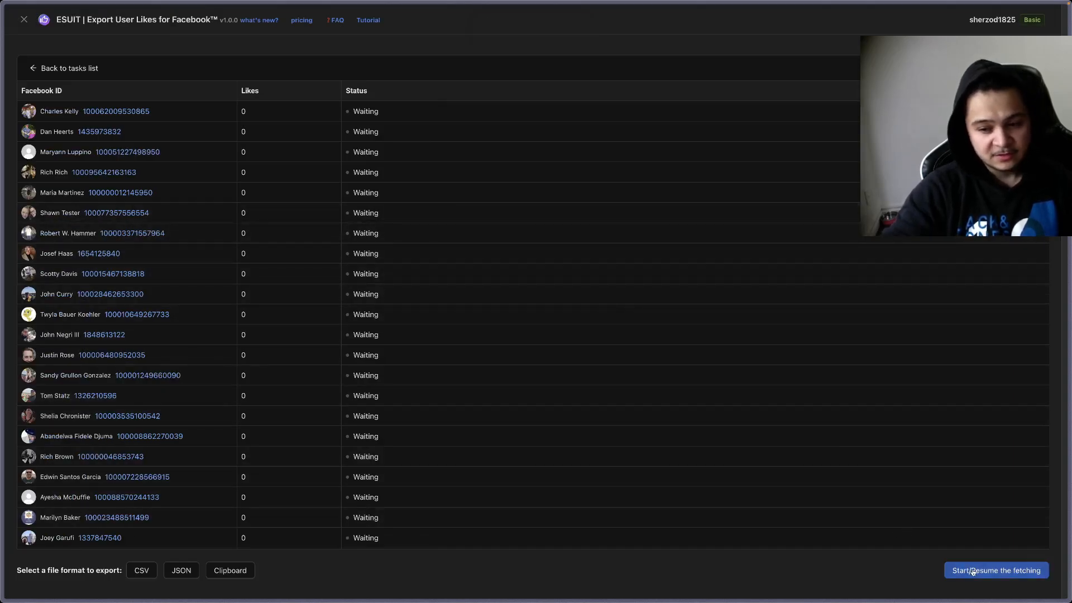
click(996, 569)
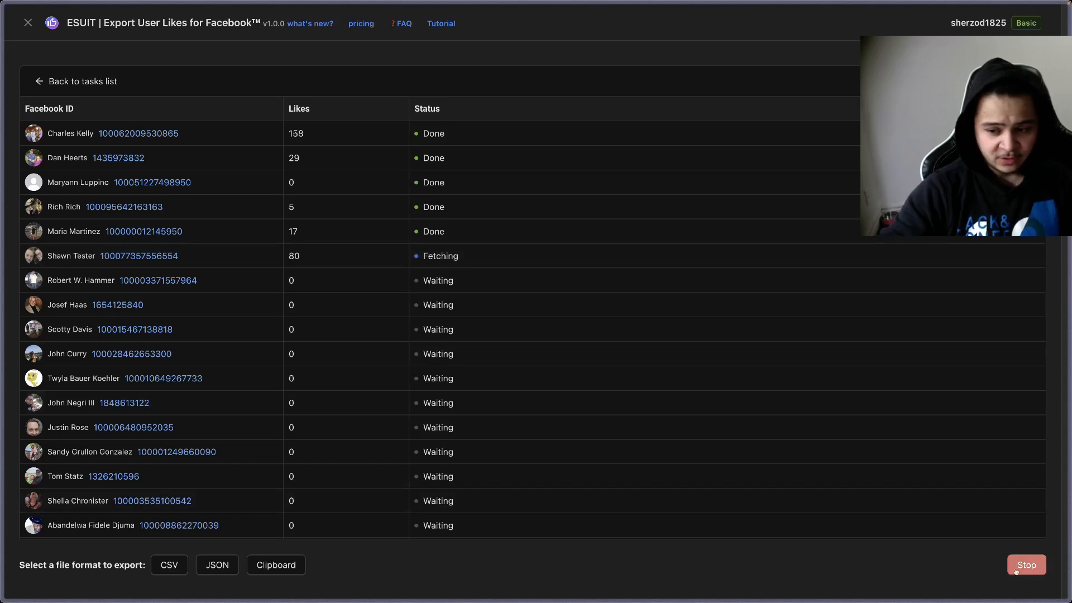
Step: Stop the fetch after the first few users and copy the results in Google Sheets format
click(1027, 565)
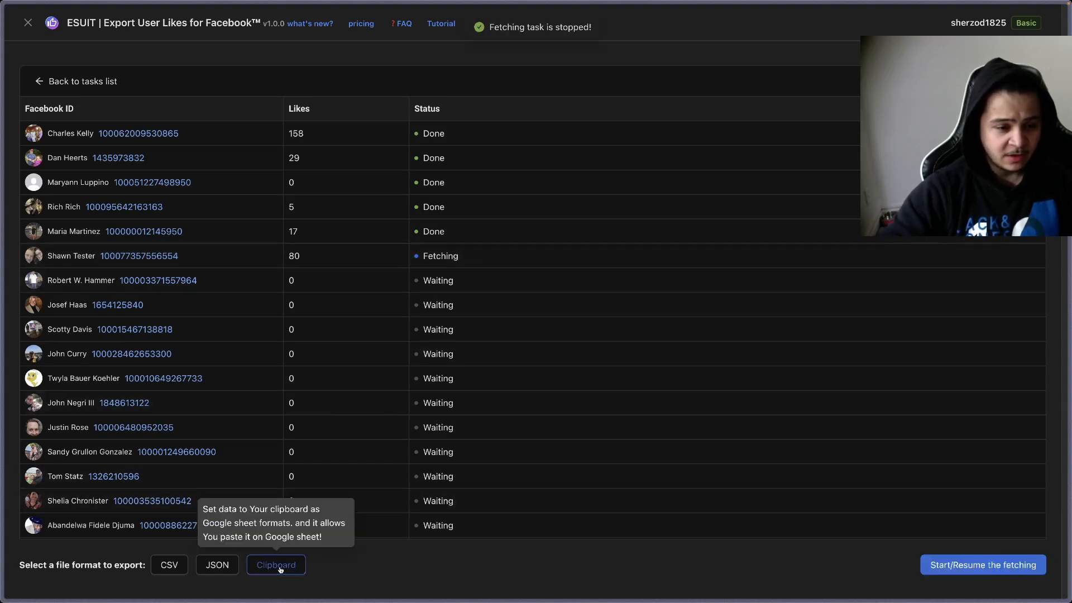
click(276, 565)
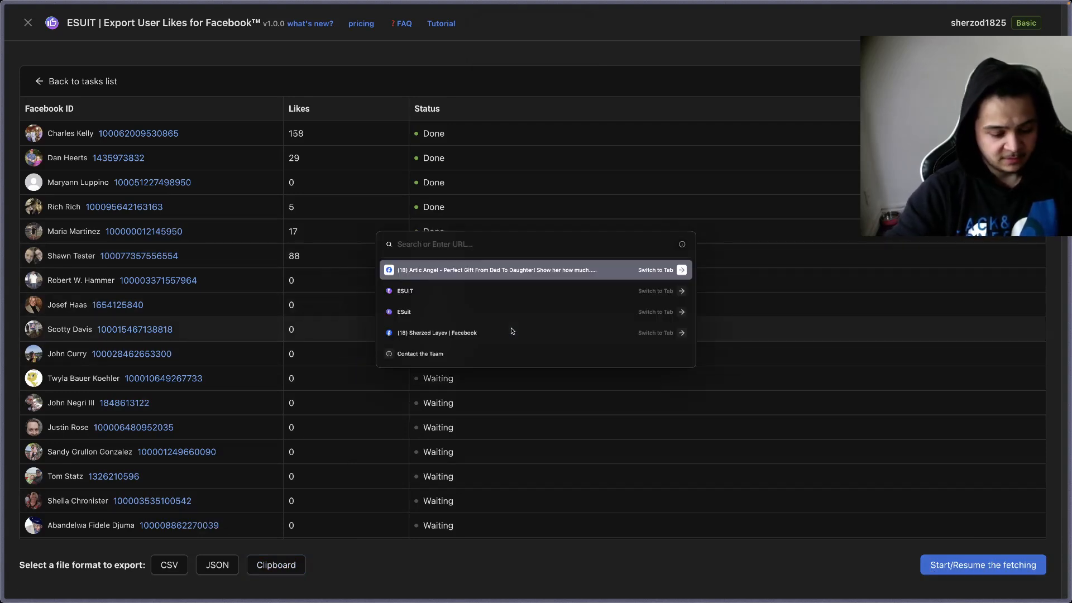
Step: Paste the exported likes at A2 of Copy of Main Sheet and sort the column by pink fill colour
text(dup)
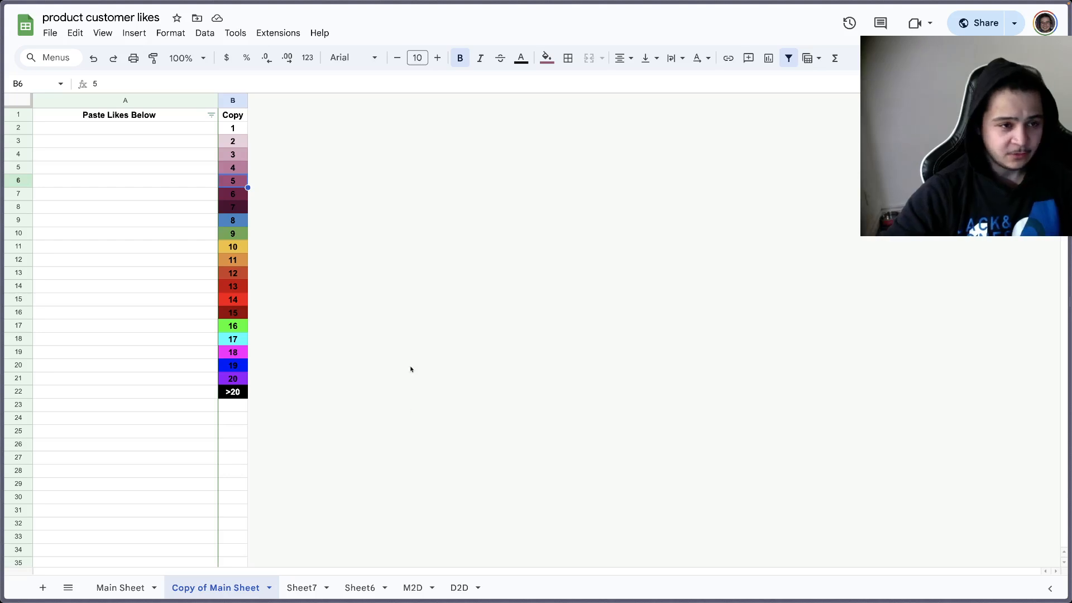
mouse_move(356, 217)
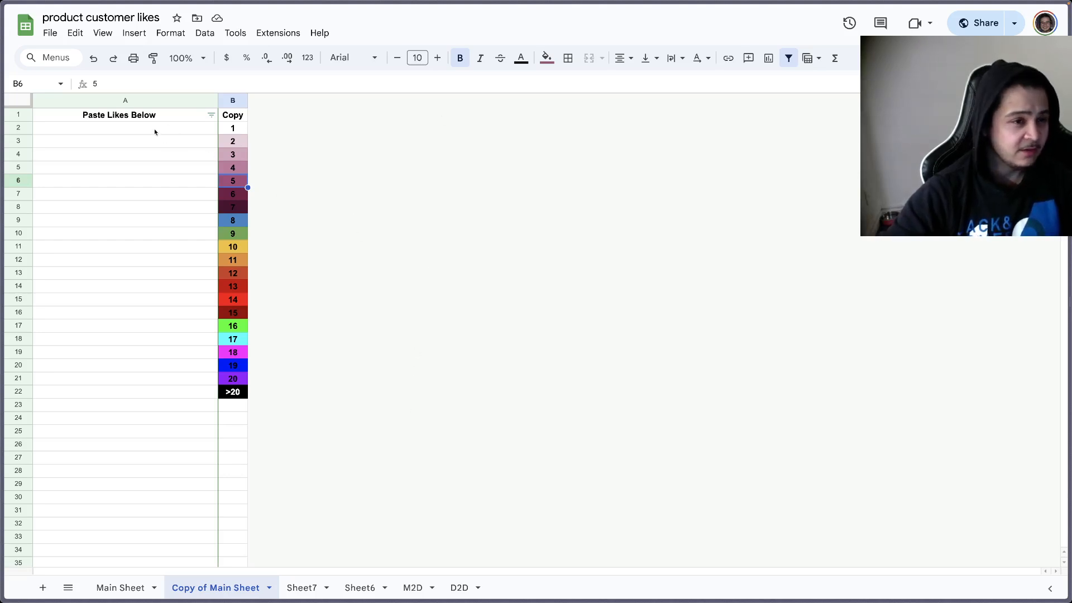
click(125, 128)
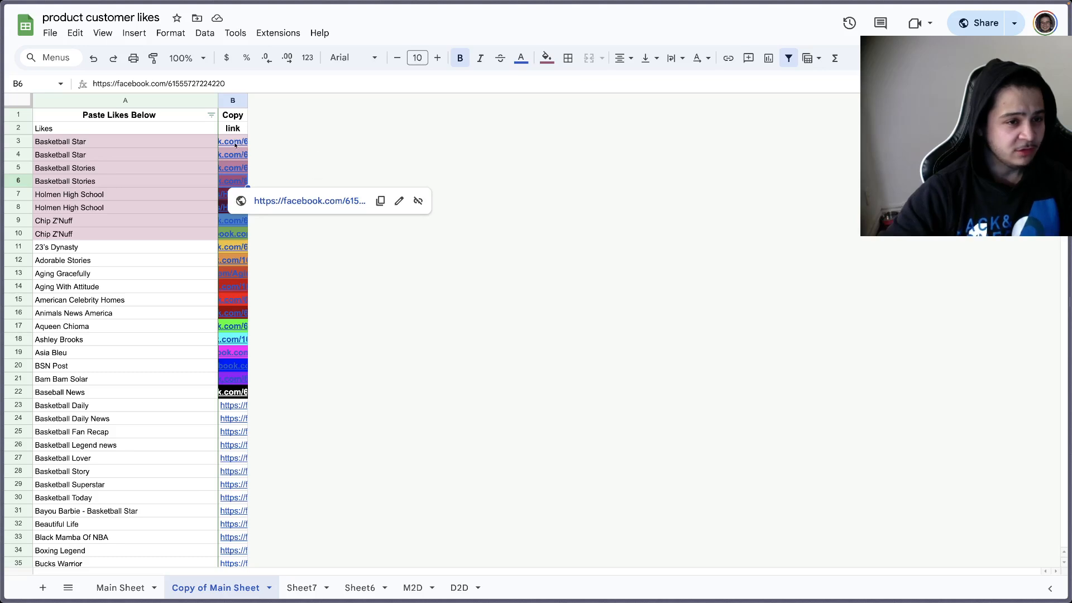
mouse_move(287, 145)
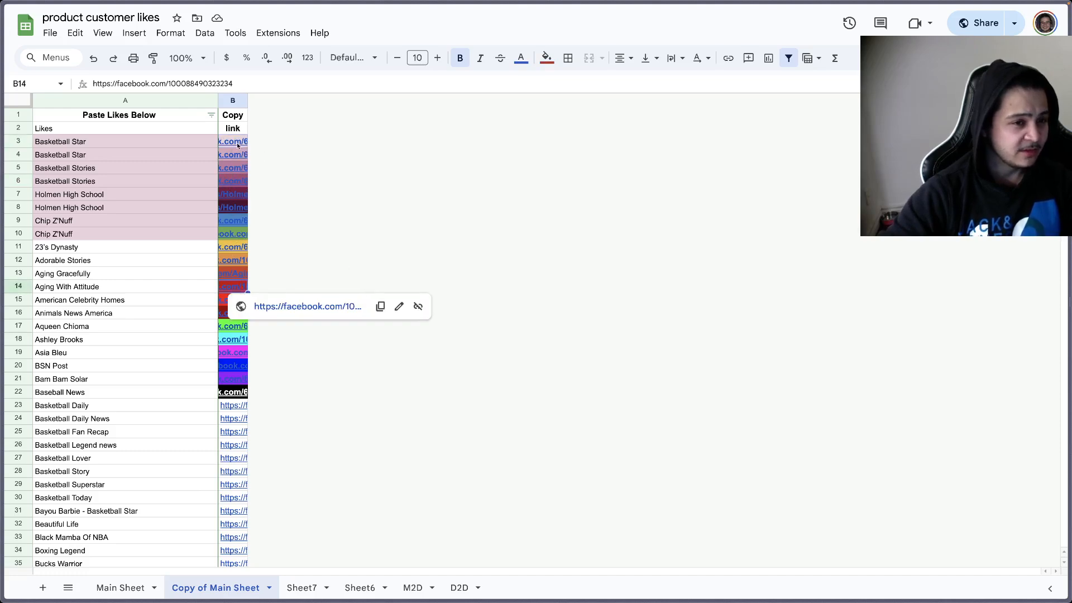
click(232, 208)
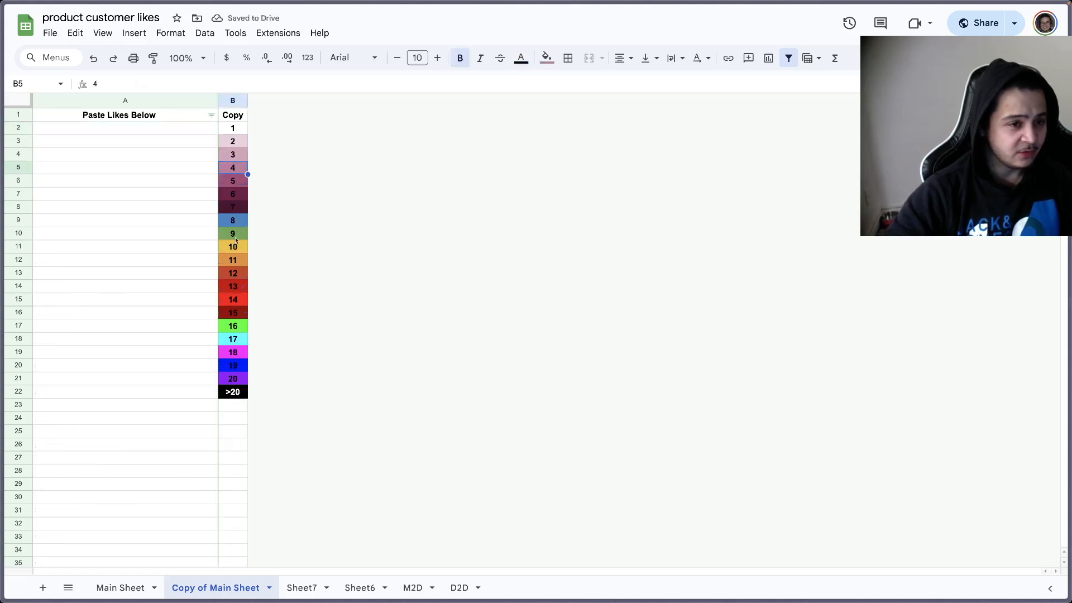
mouse_move(229, 153)
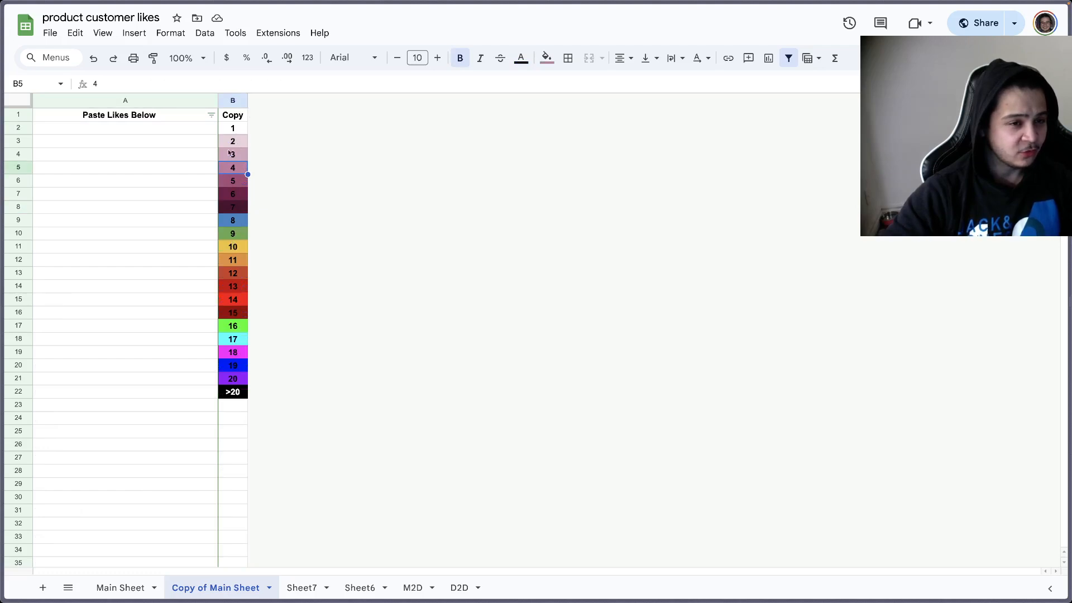
click(125, 127)
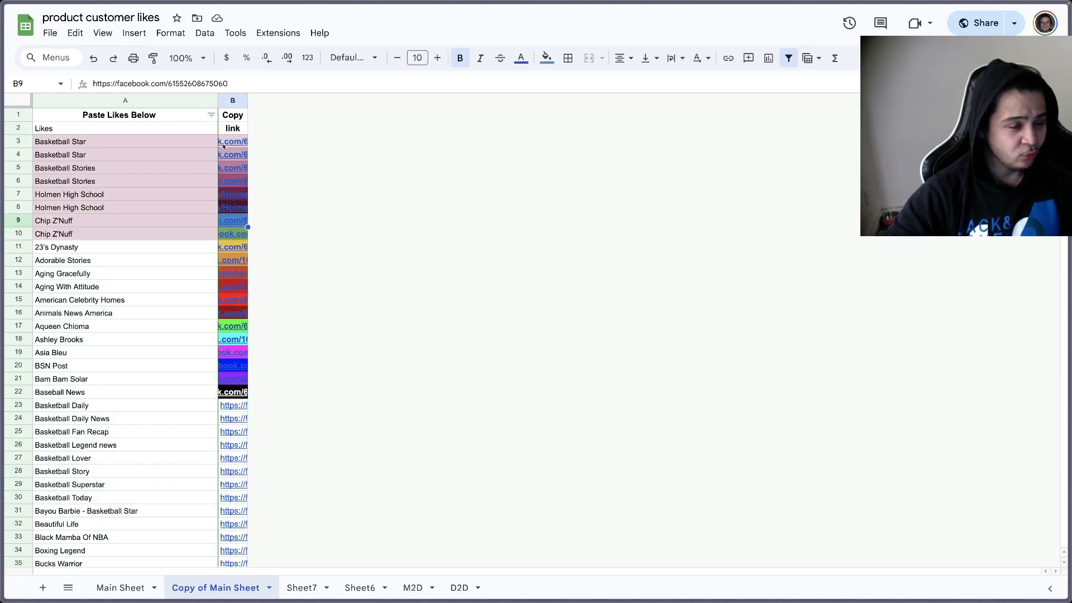
click(212, 115)
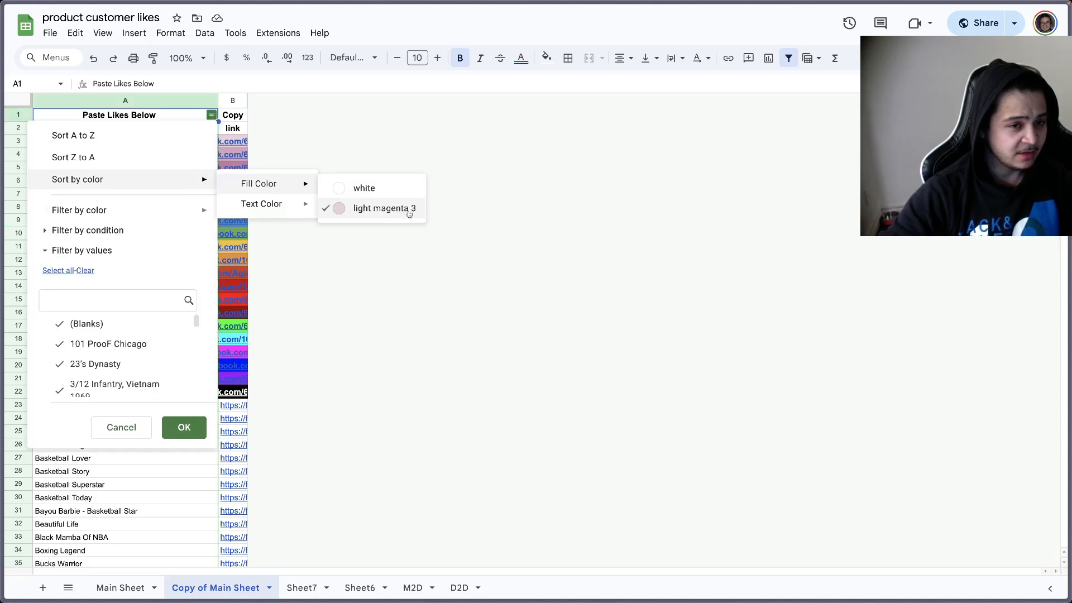
click(183, 427)
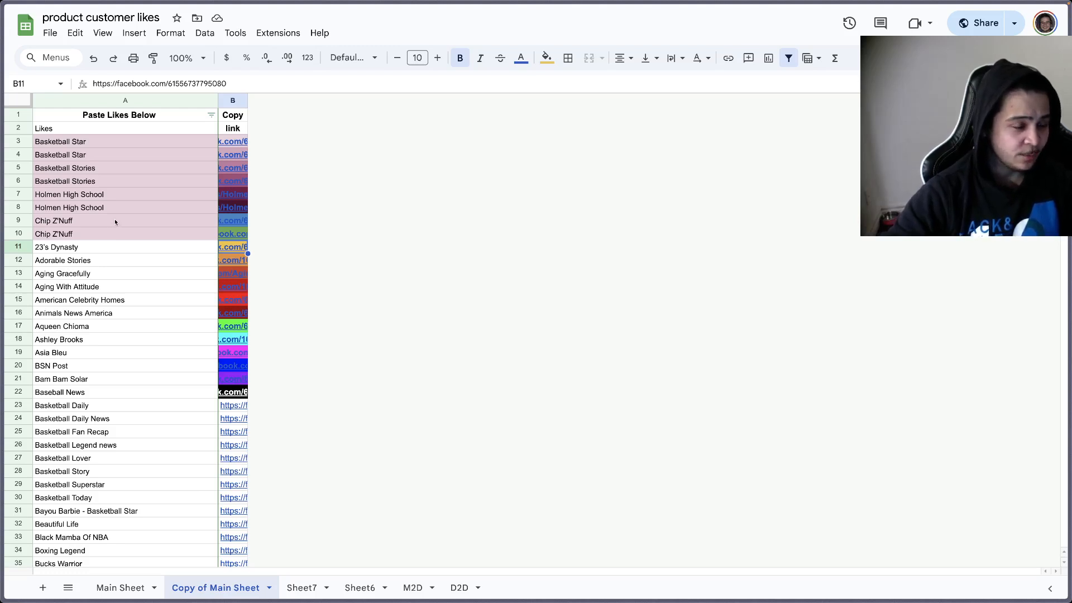
mouse_move(147, 228)
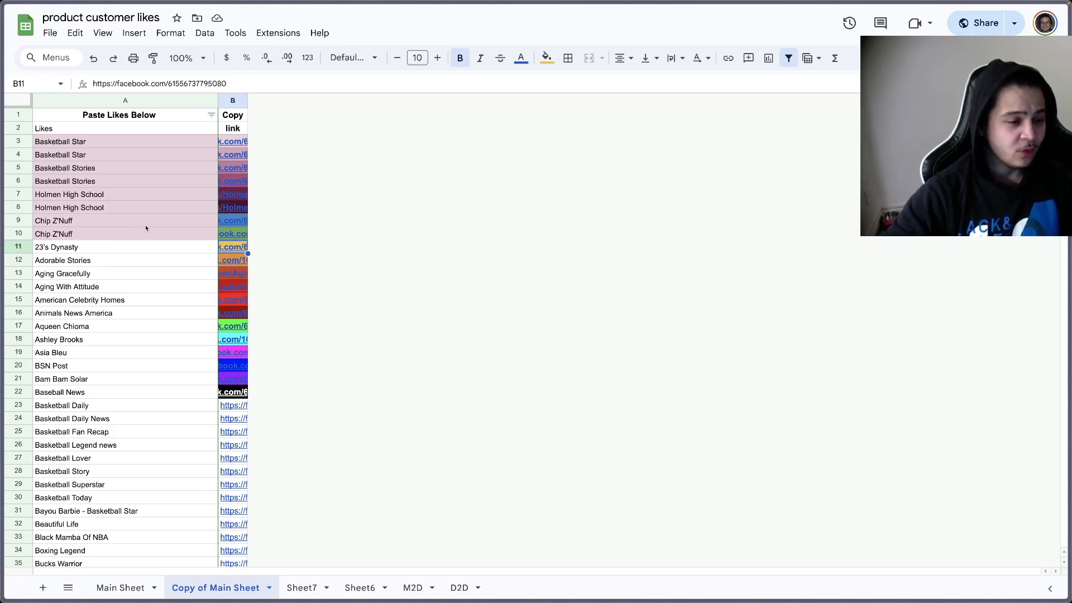
mouse_move(146, 268)
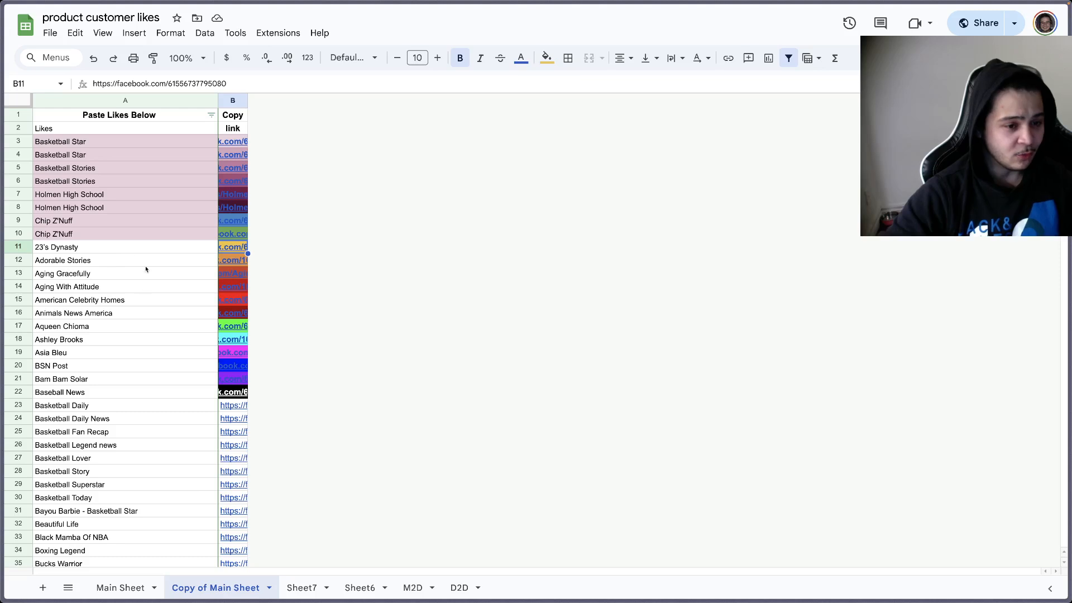
click(232, 392)
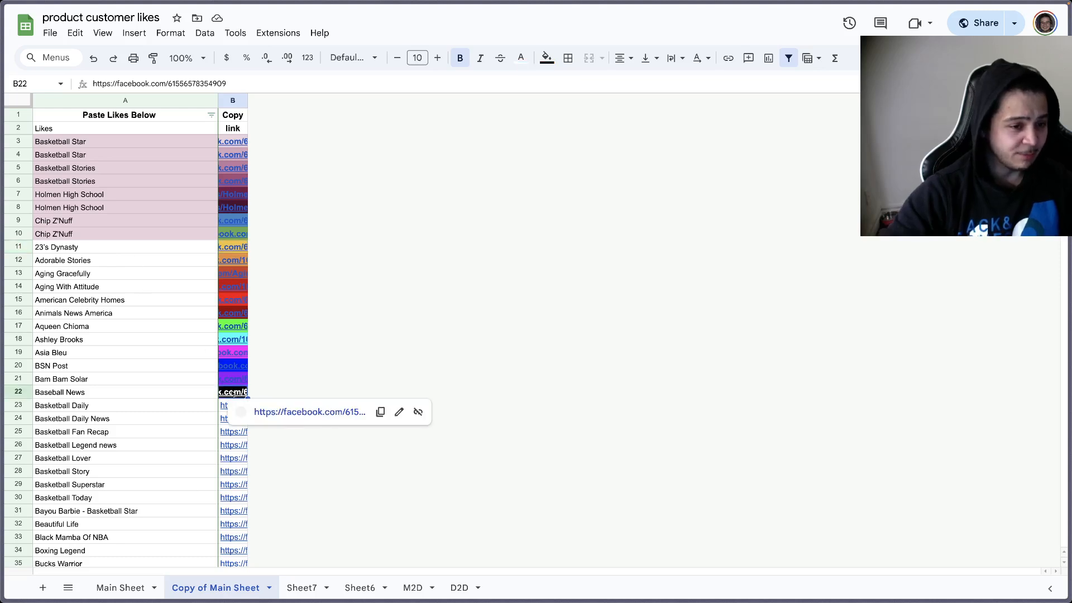
click(232, 352)
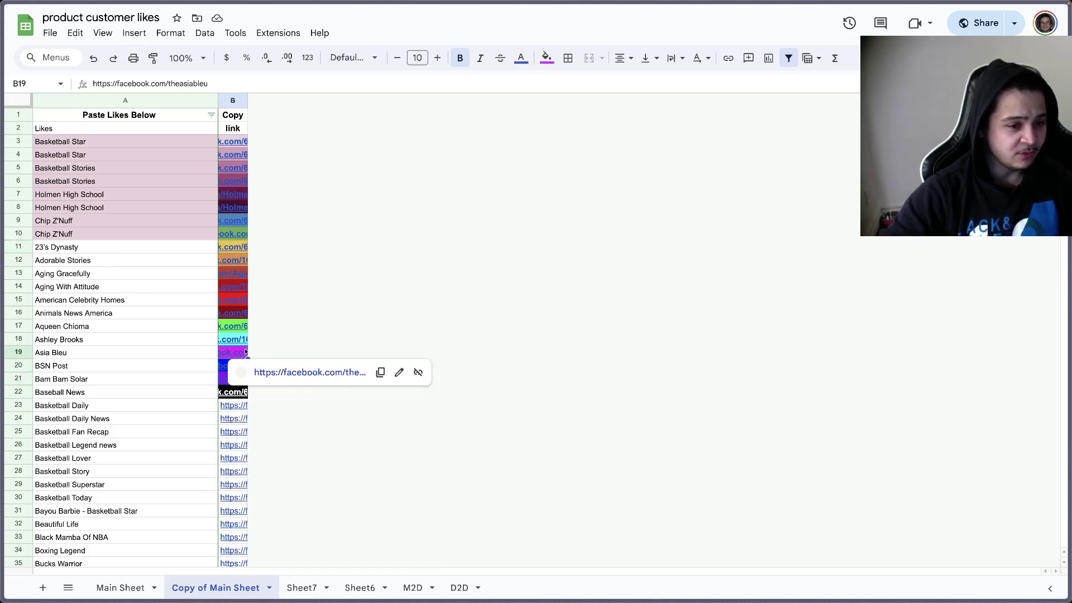
click(233, 326)
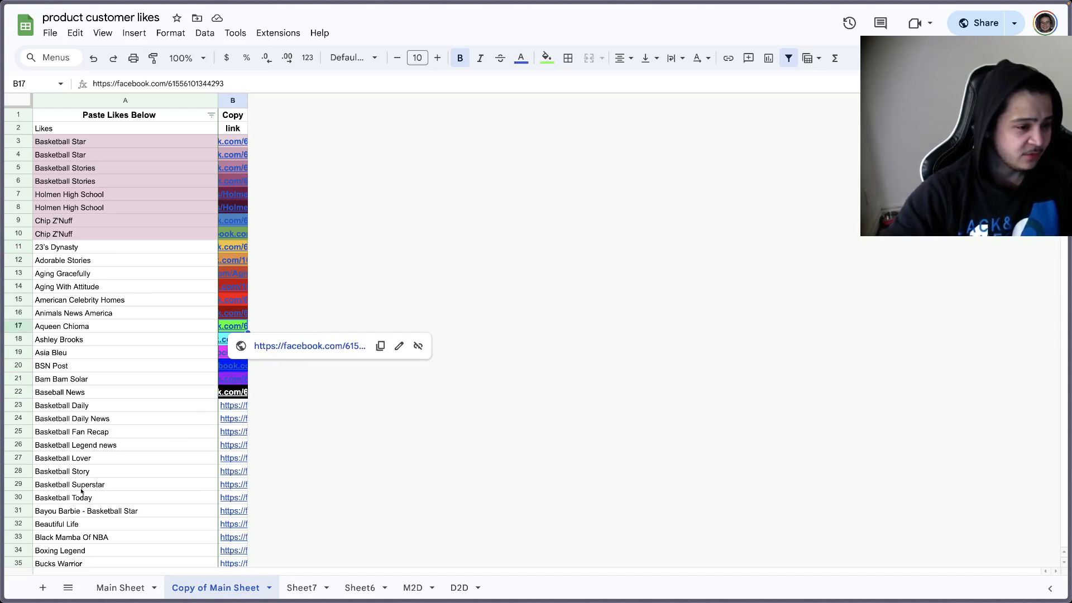
click(62, 458)
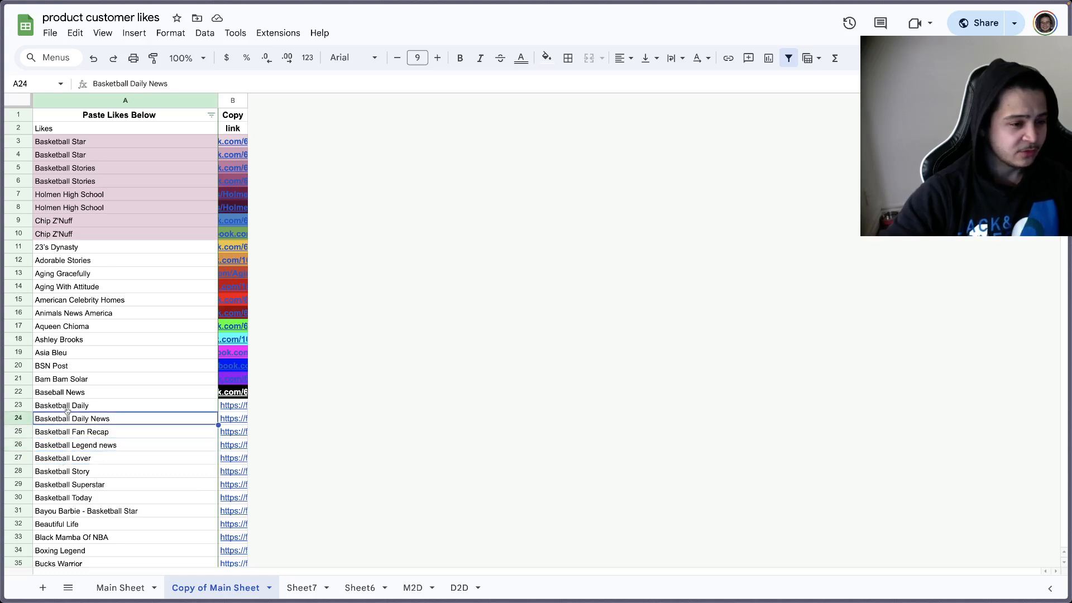
click(61, 406)
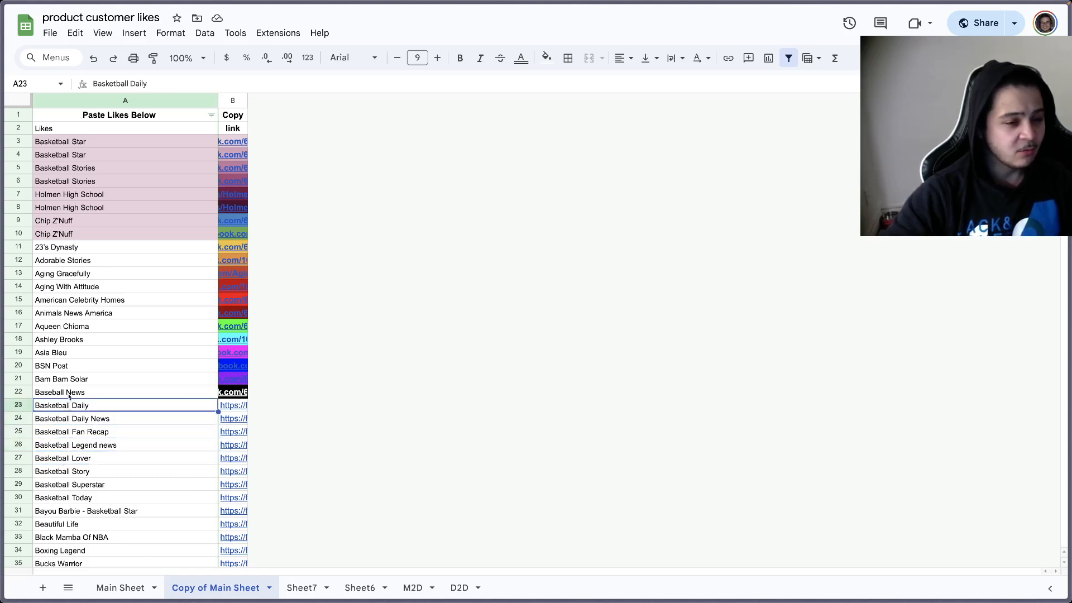
mouse_move(73, 491)
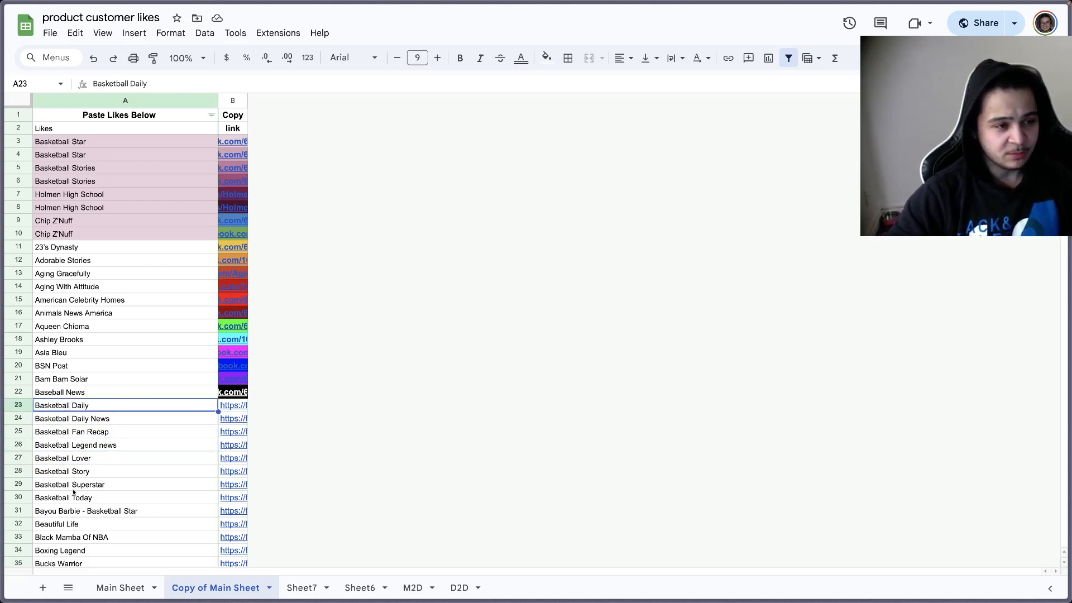
mouse_move(143, 183)
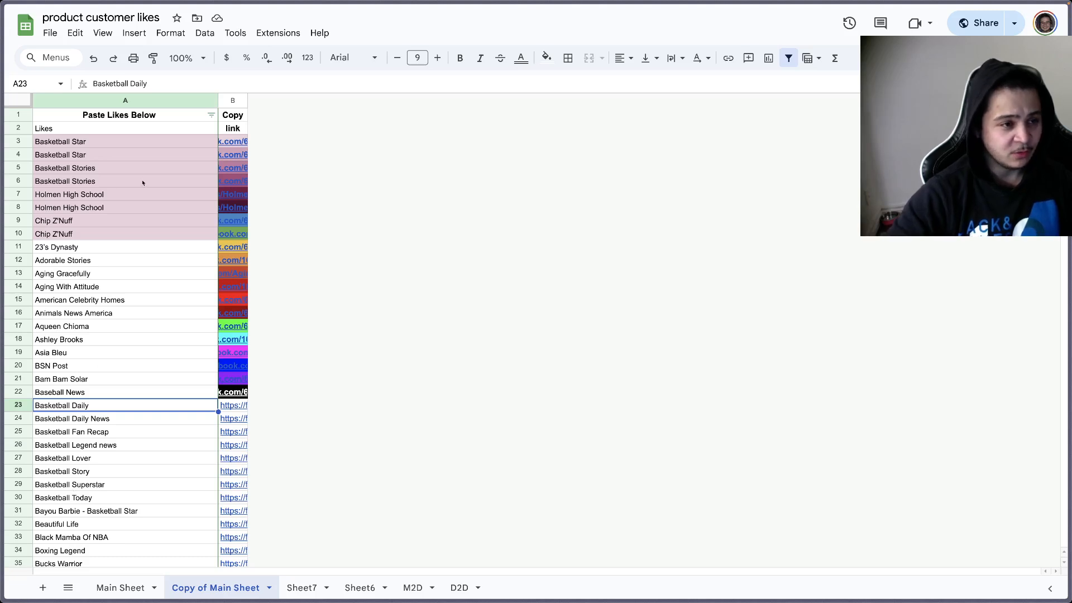
click(125, 154)
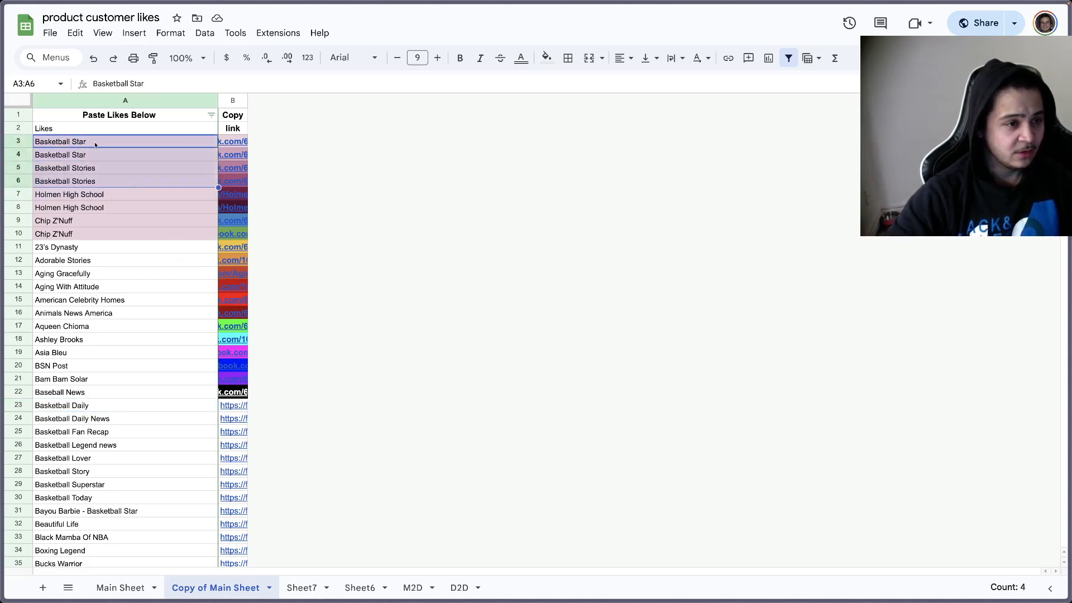
mouse_move(70, 176)
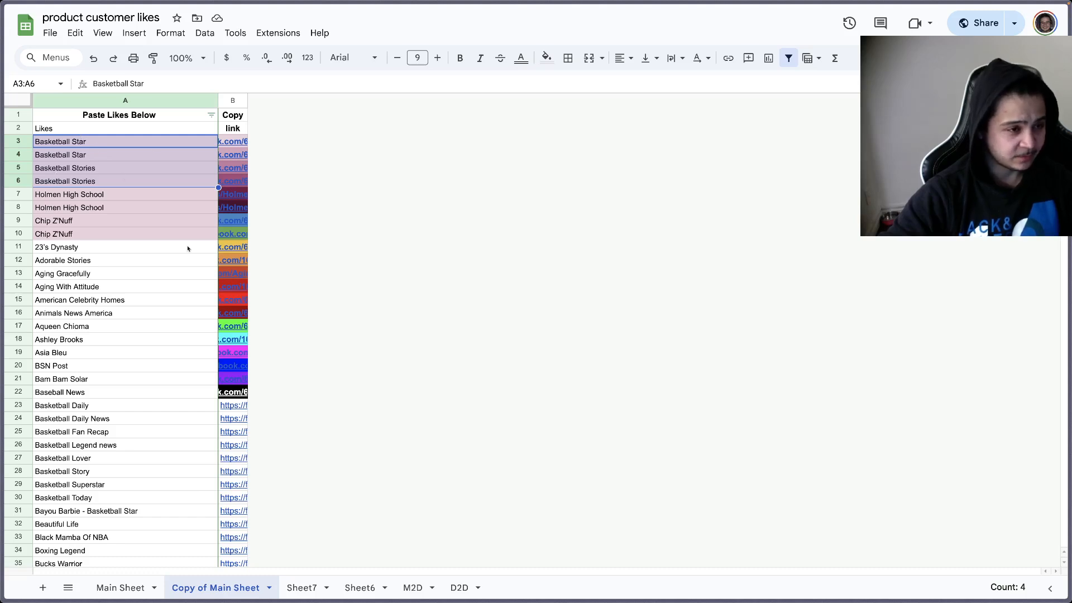
mouse_move(181, 261)
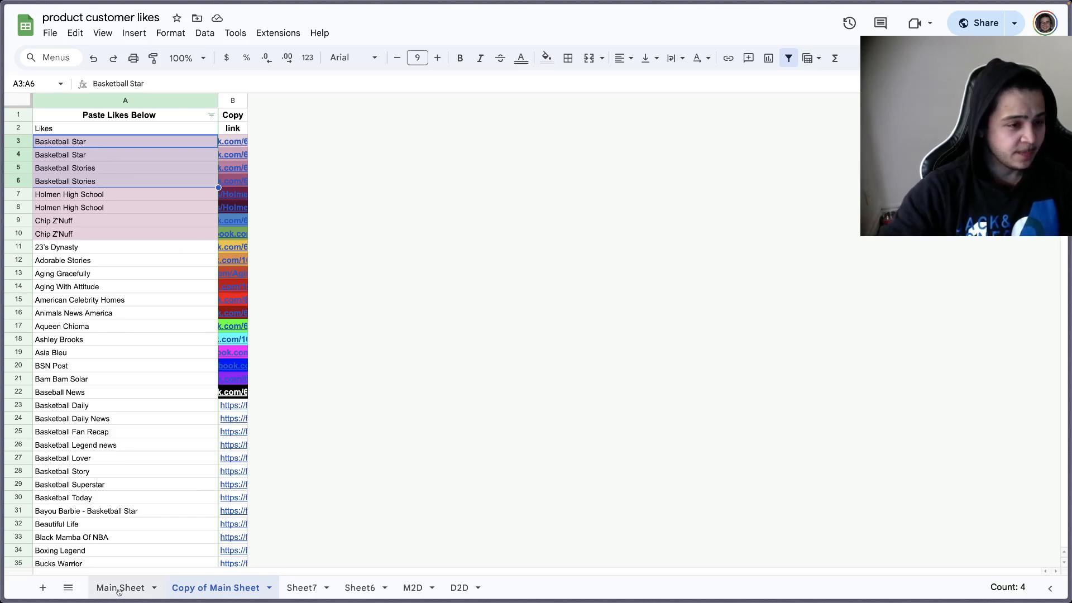
click(124, 587)
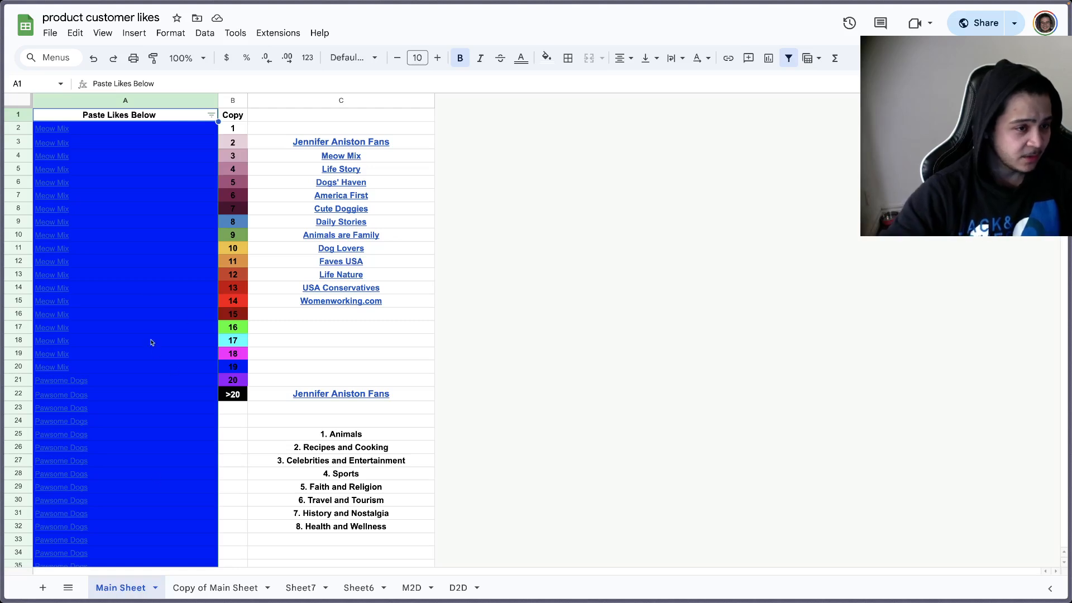
mouse_move(51, 328)
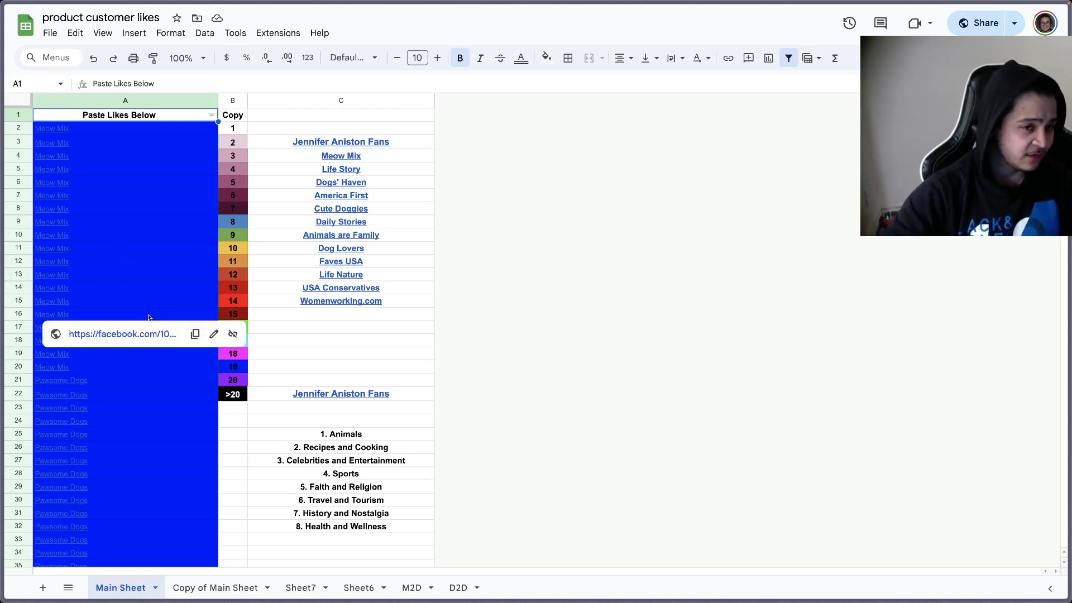
click(51, 288)
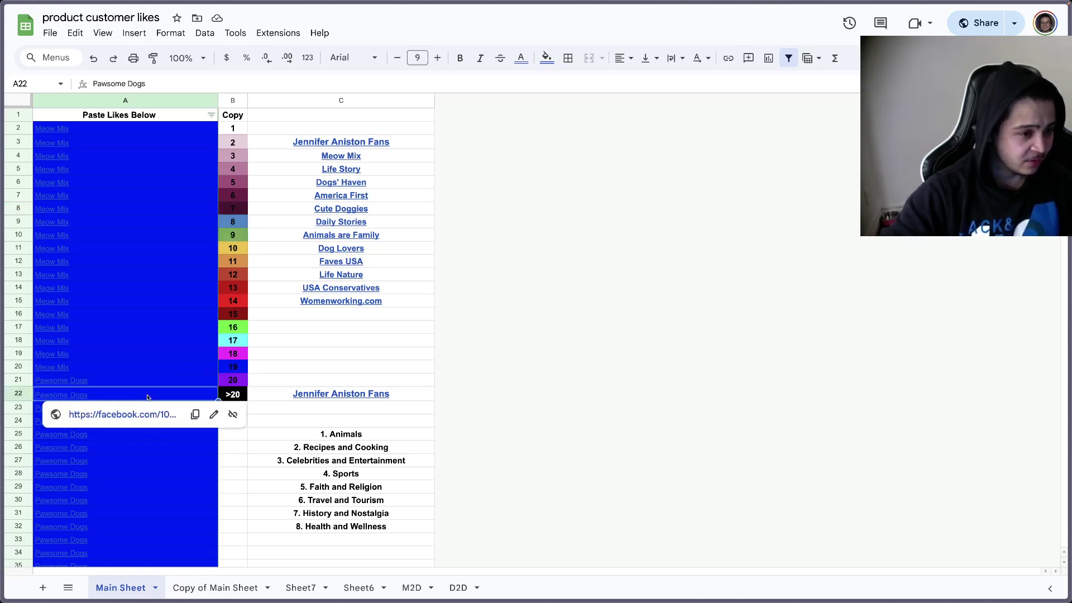
mouse_move(80, 399)
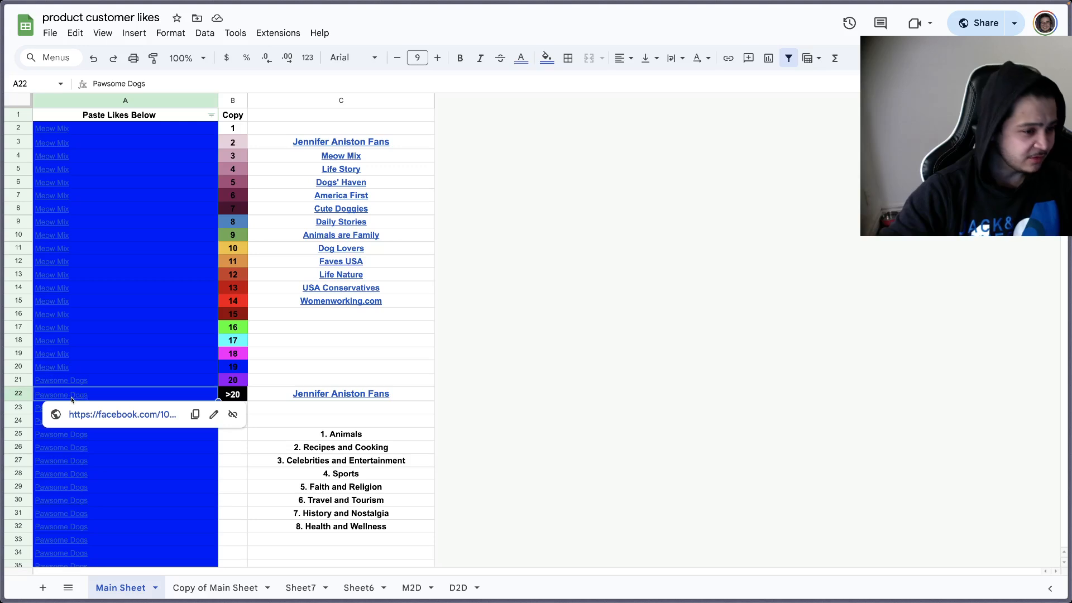
scroll(down, 3)
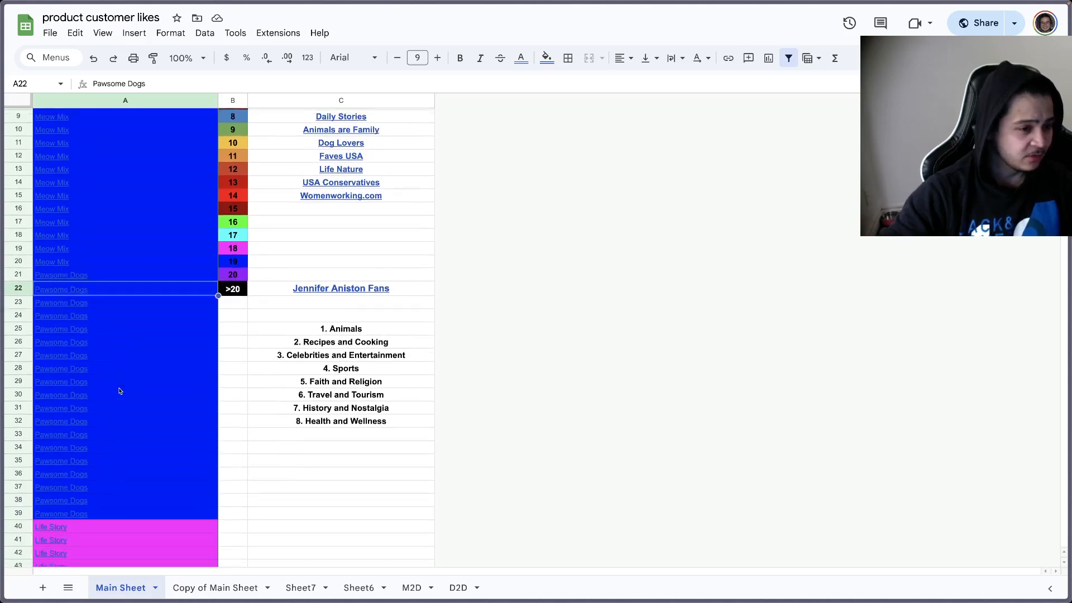
scroll(down, 3)
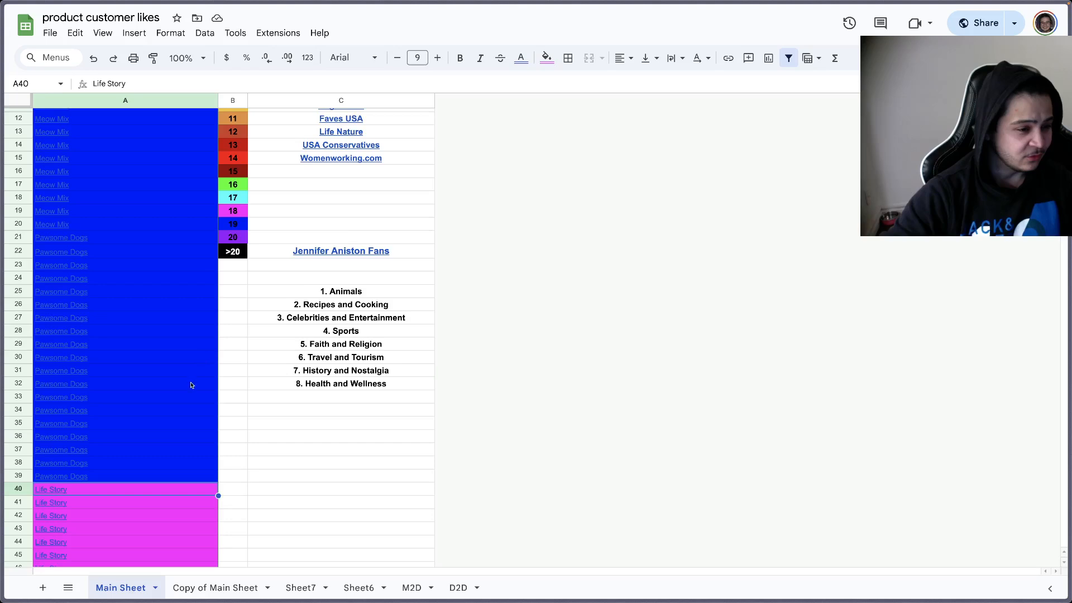
scroll(down, 3)
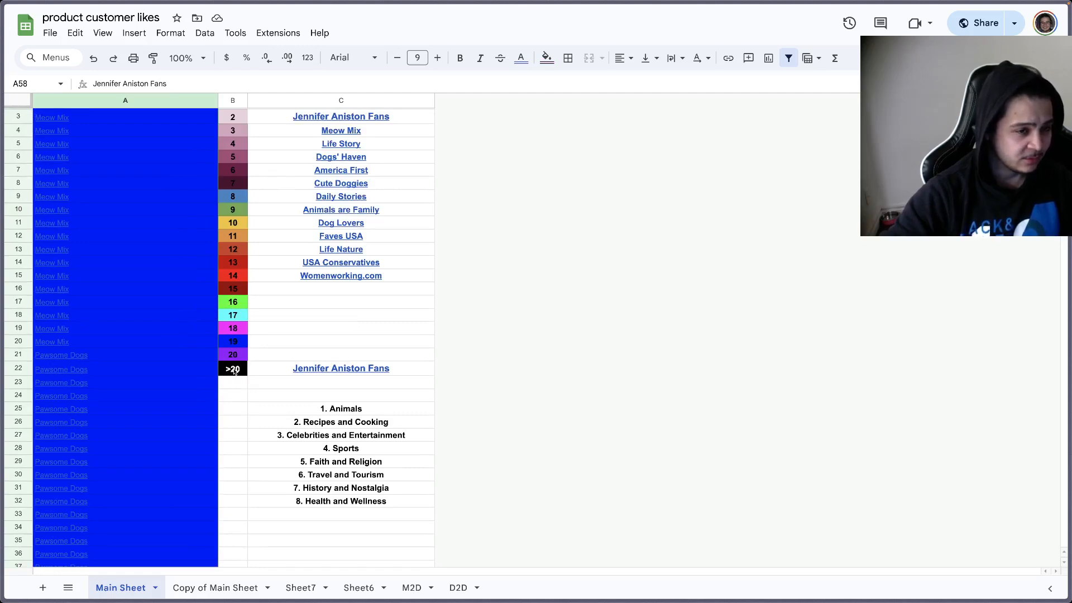
mouse_move(217, 474)
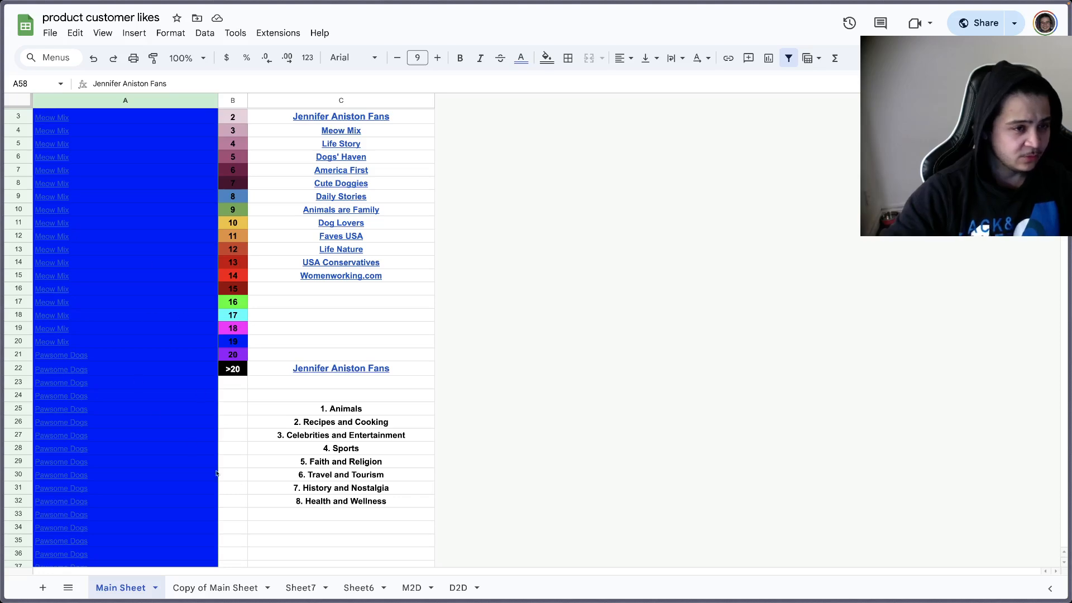
scroll(down, 3)
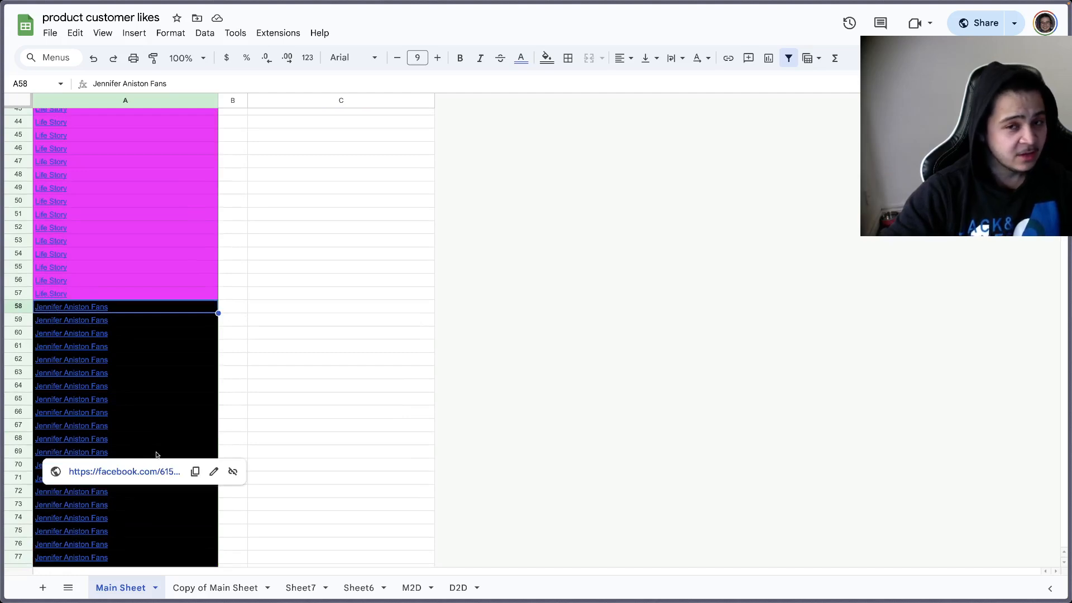
mouse_move(172, 293)
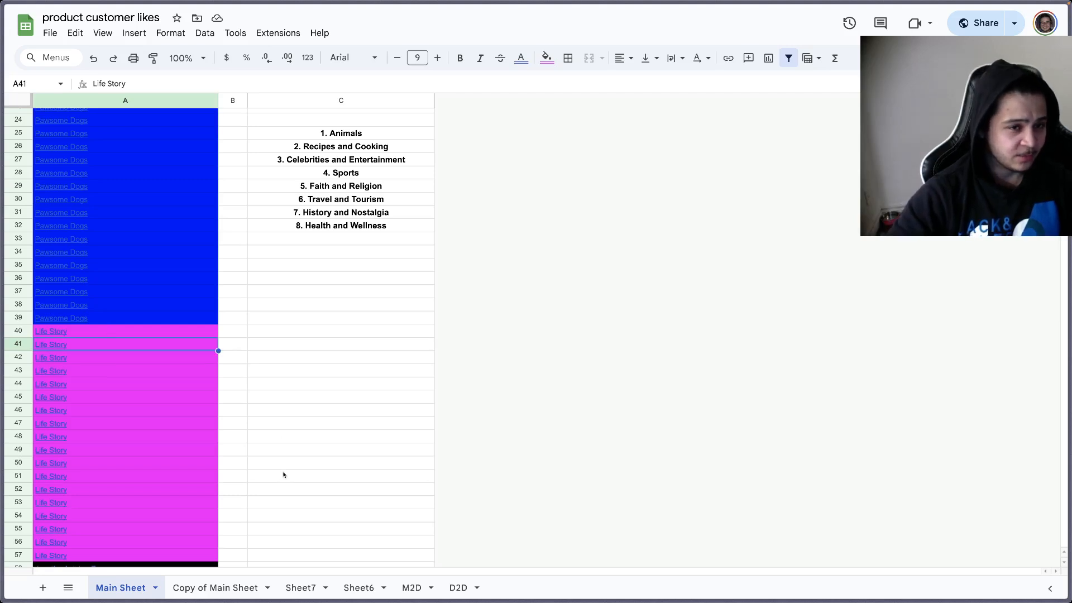
scroll(up, 3)
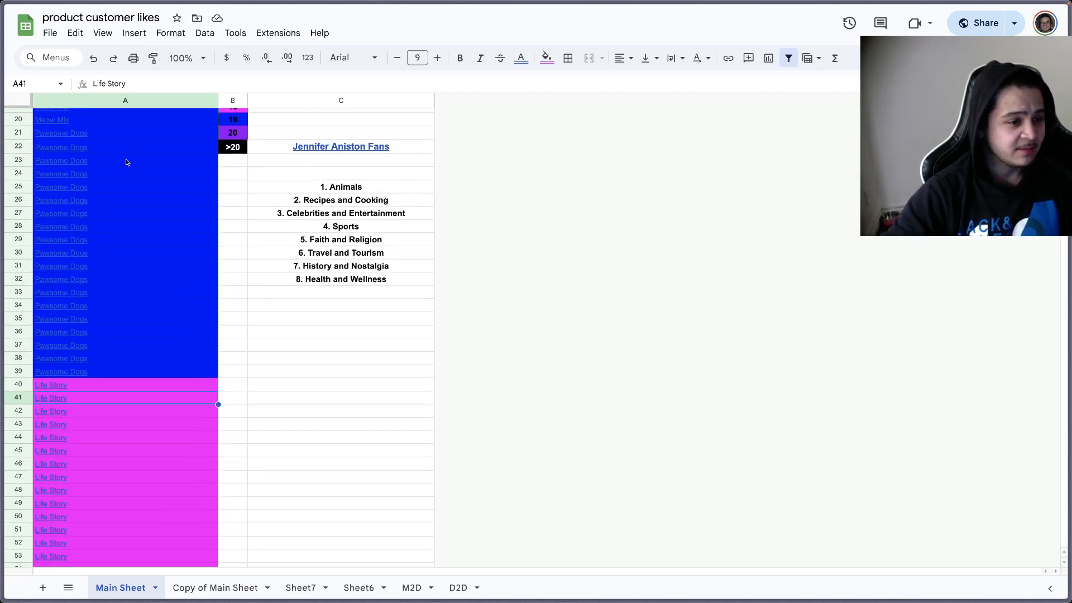
click(51, 411)
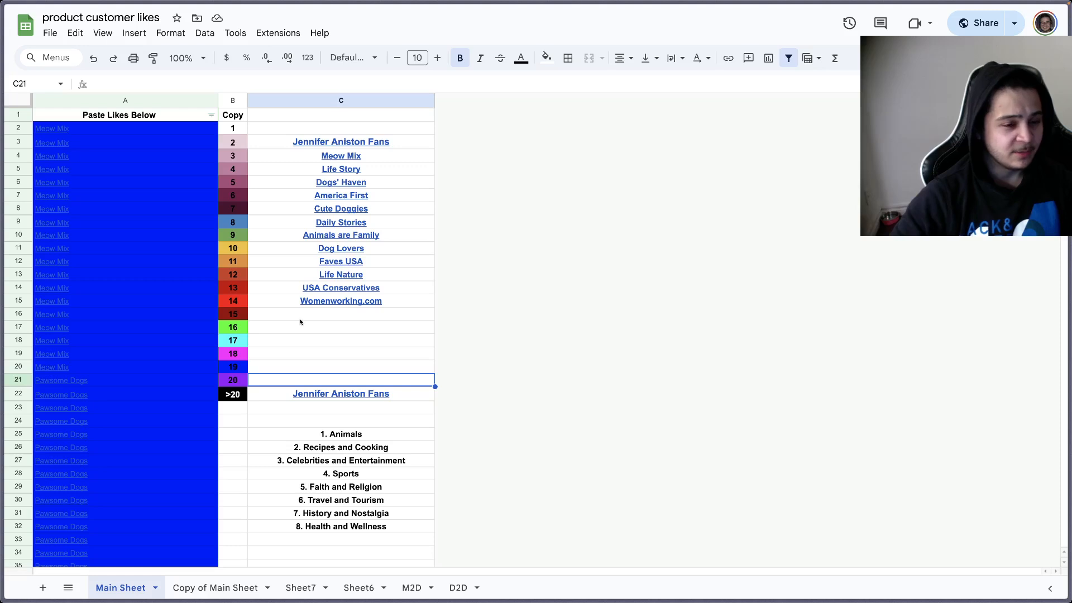
scroll(down, 3)
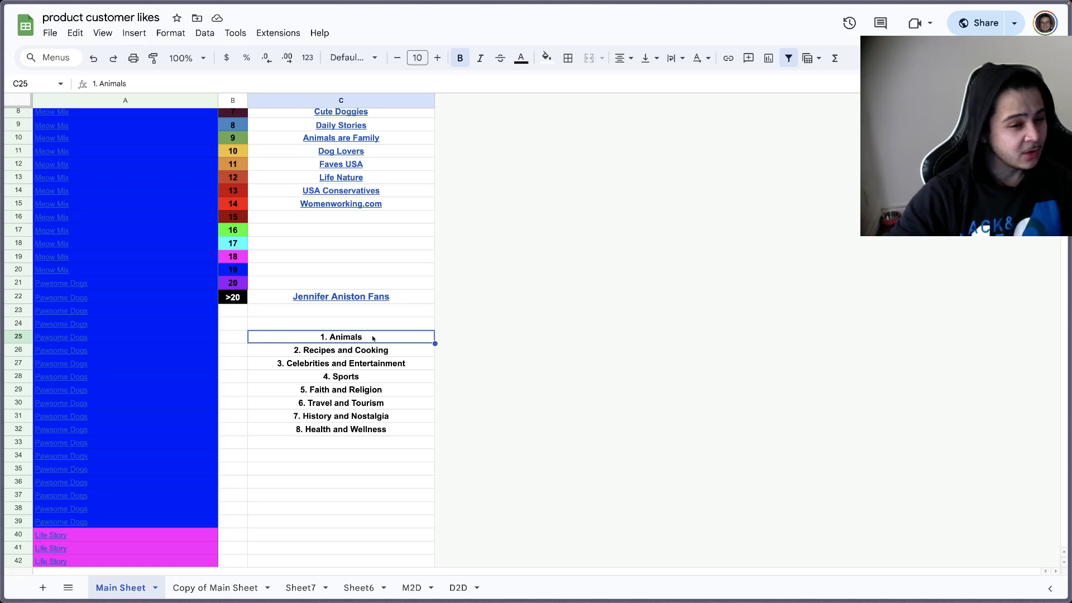
click(341, 350)
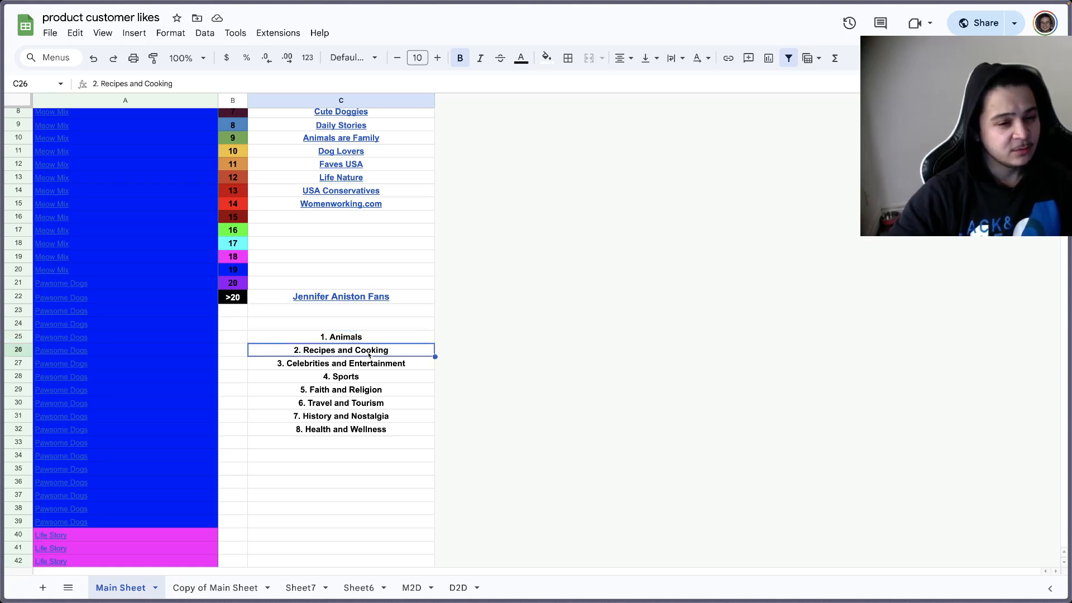
click(341, 363)
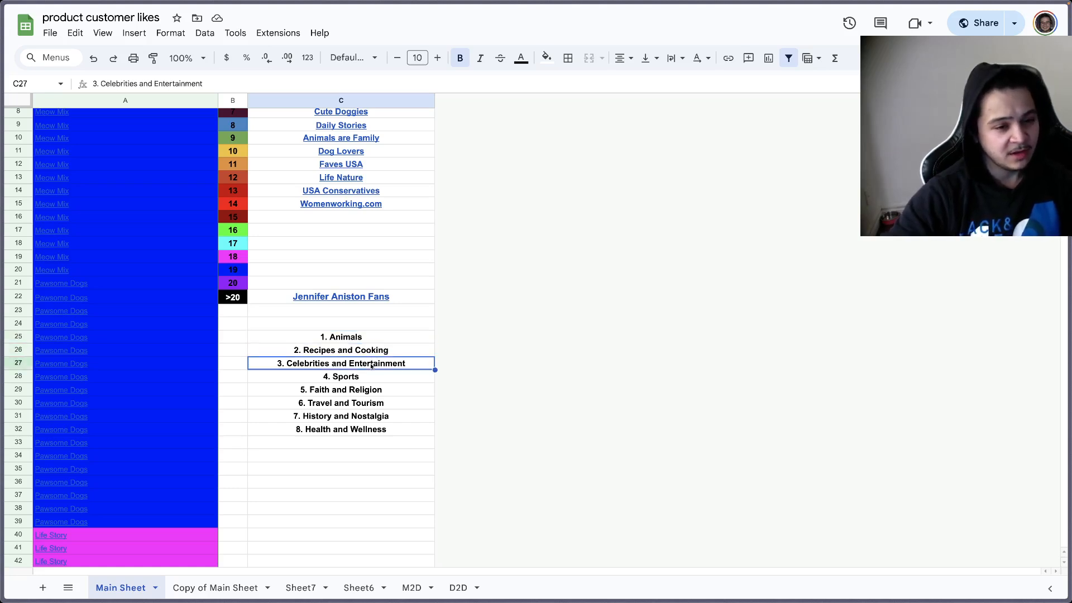
click(341, 376)
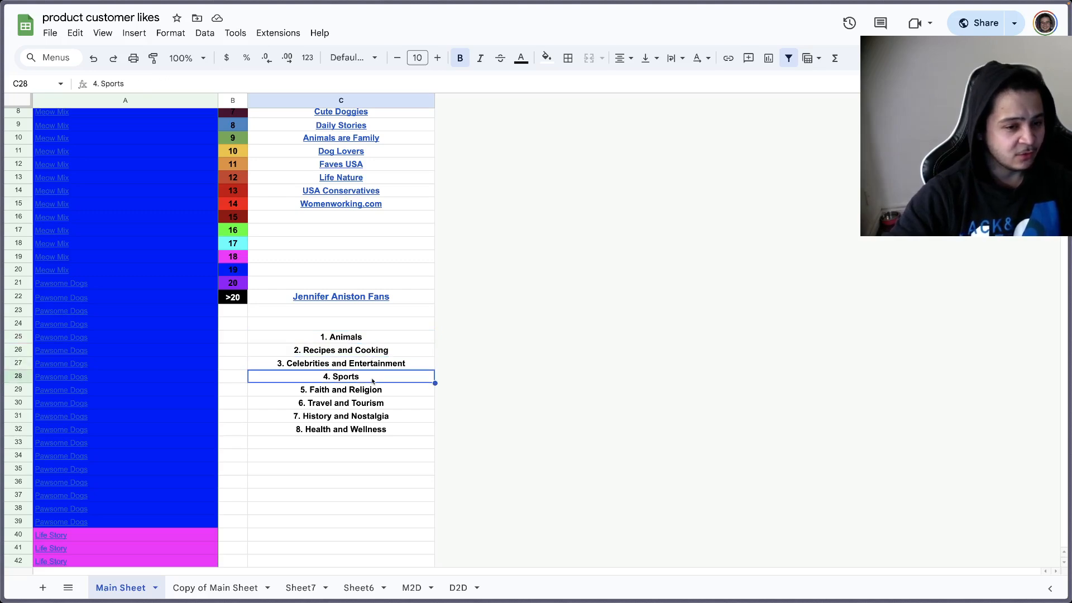
mouse_move(351, 330)
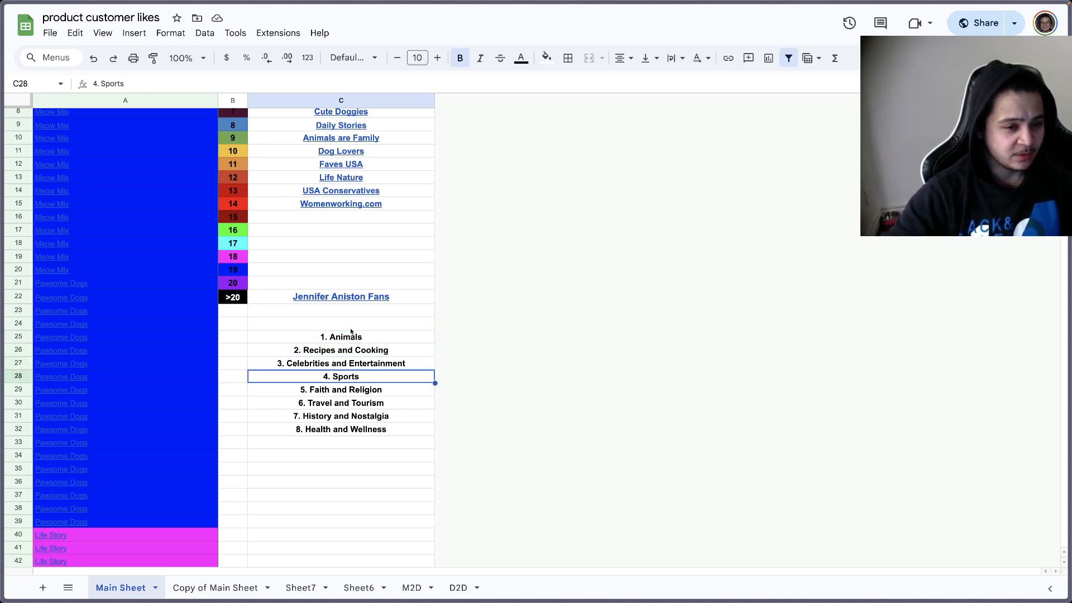
mouse_move(349, 338)
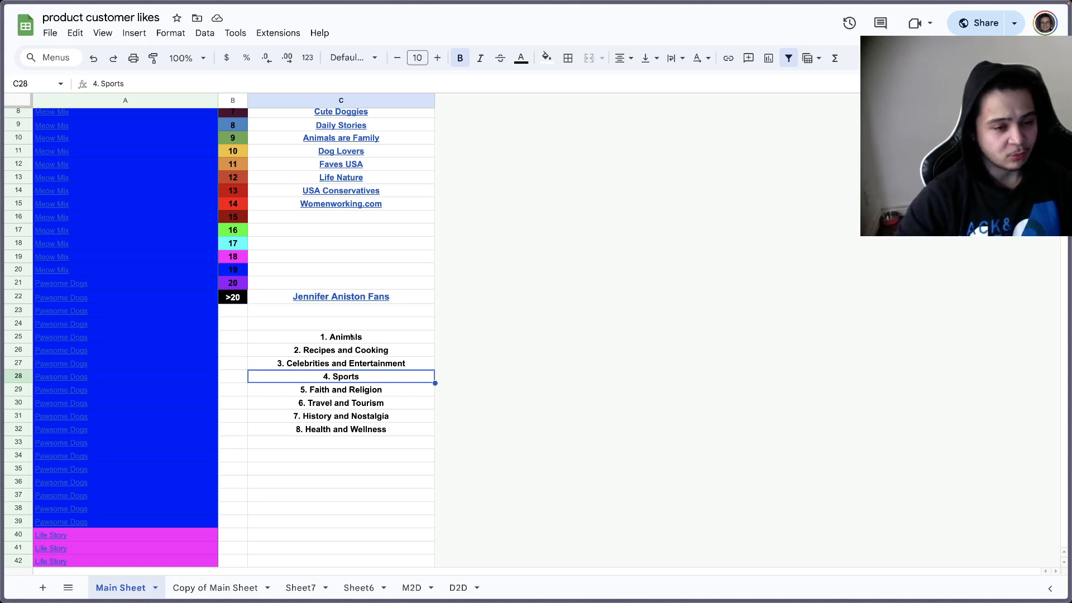
click(52, 203)
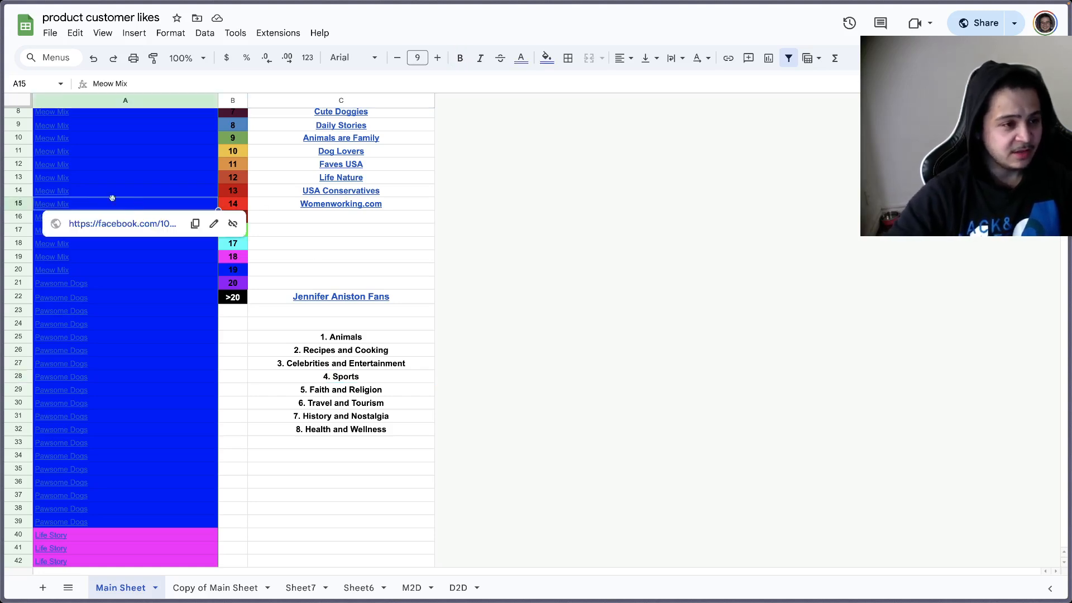
mouse_move(67, 168)
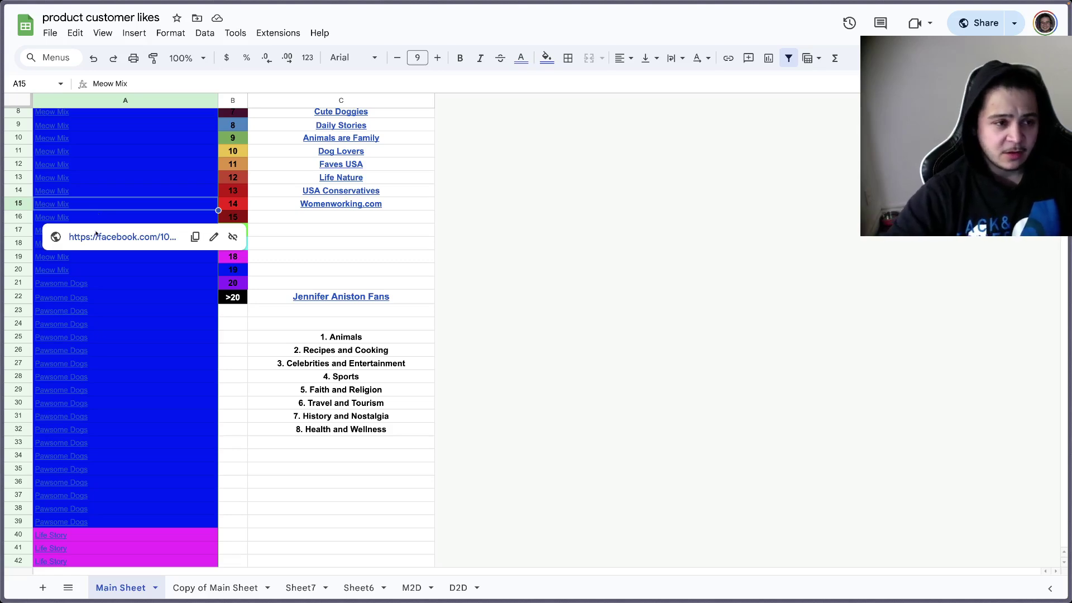
scroll(down, 3)
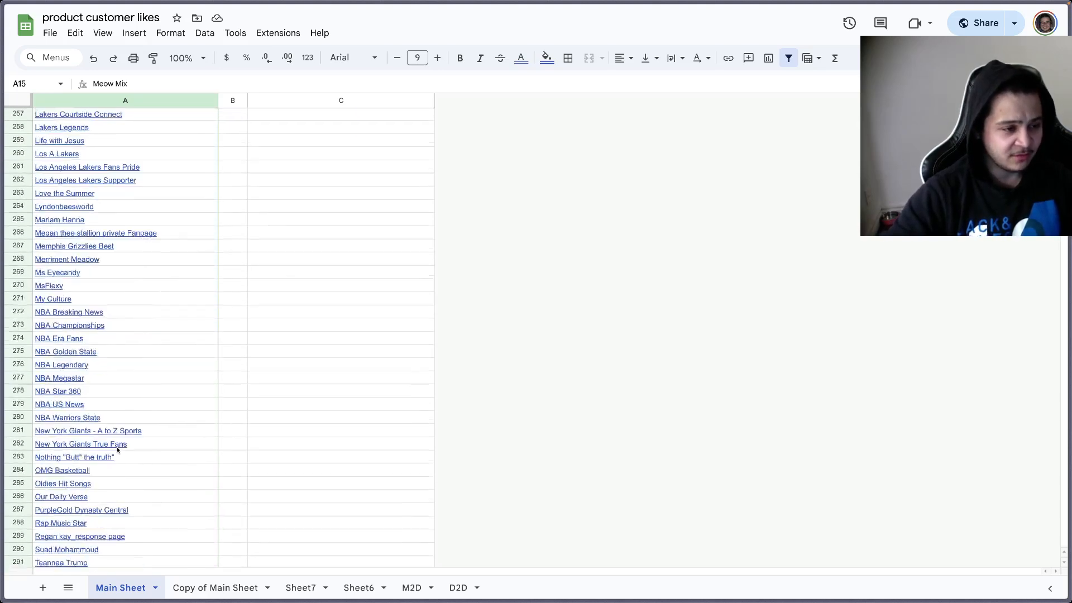
scroll(down, 3)
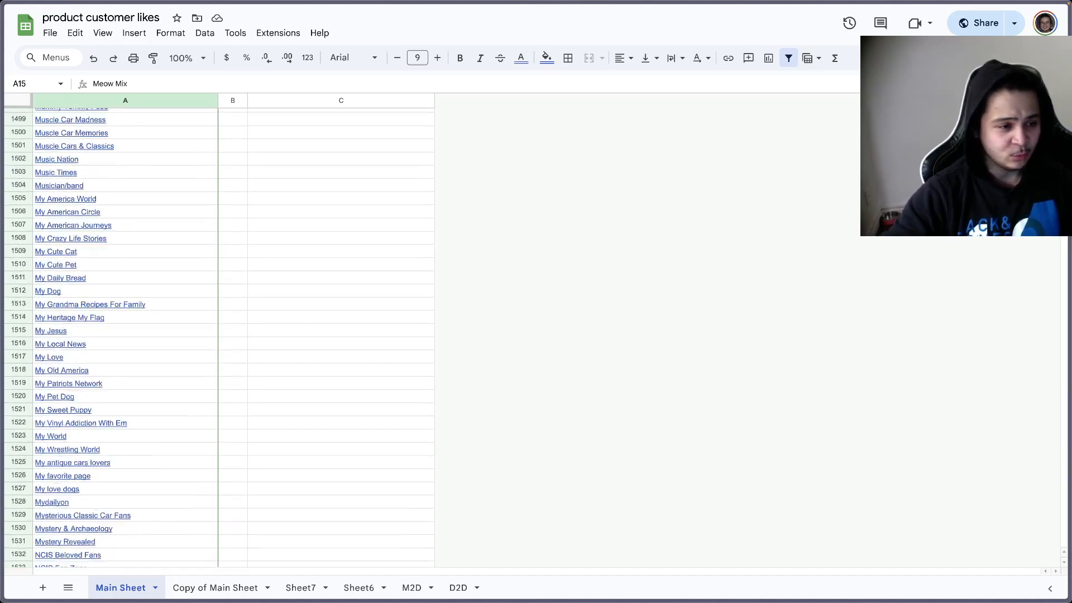
scroll(down, 3)
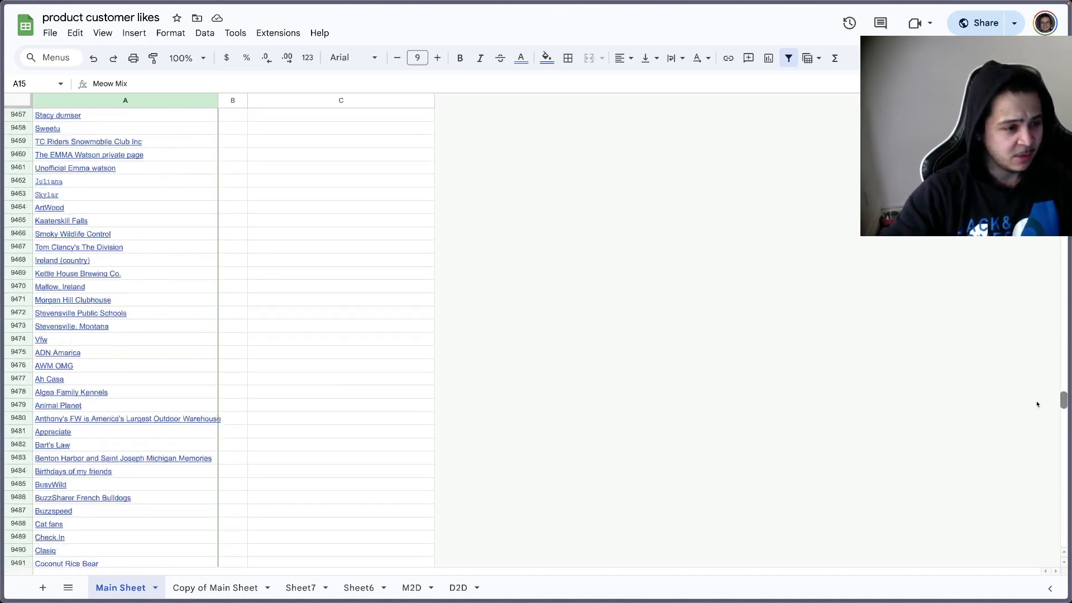
scroll(down, 3)
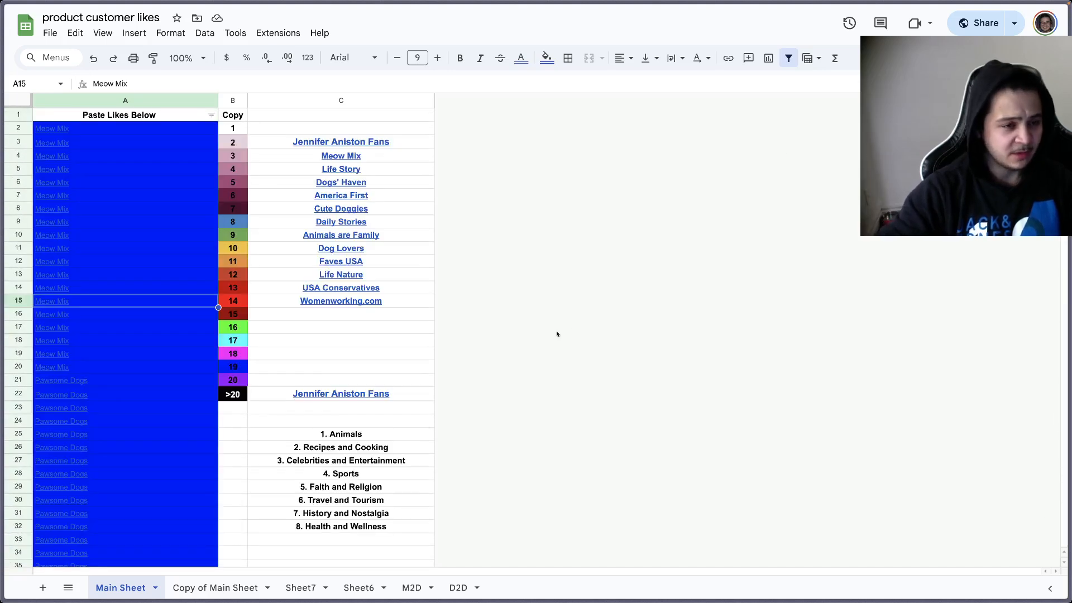
mouse_move(456, 410)
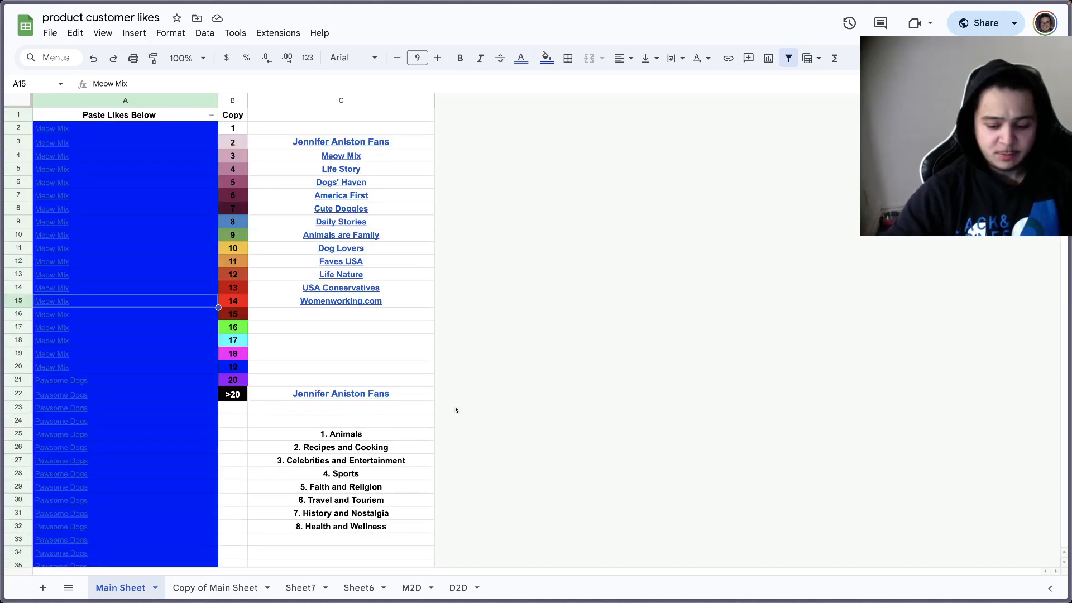